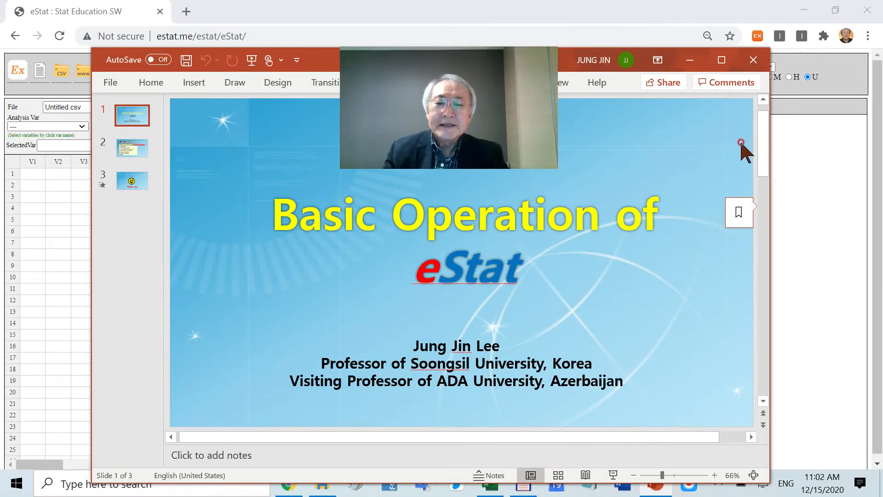
mouse_move(638, 301)
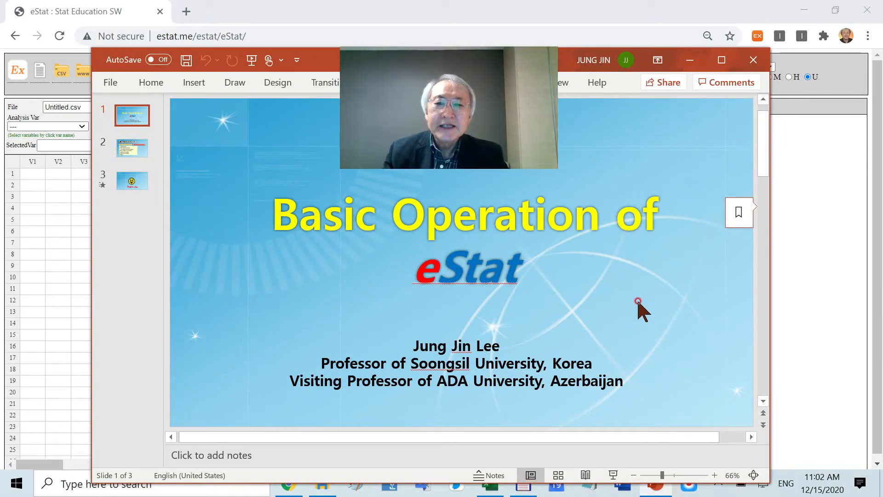
mouse_move(629, 311)
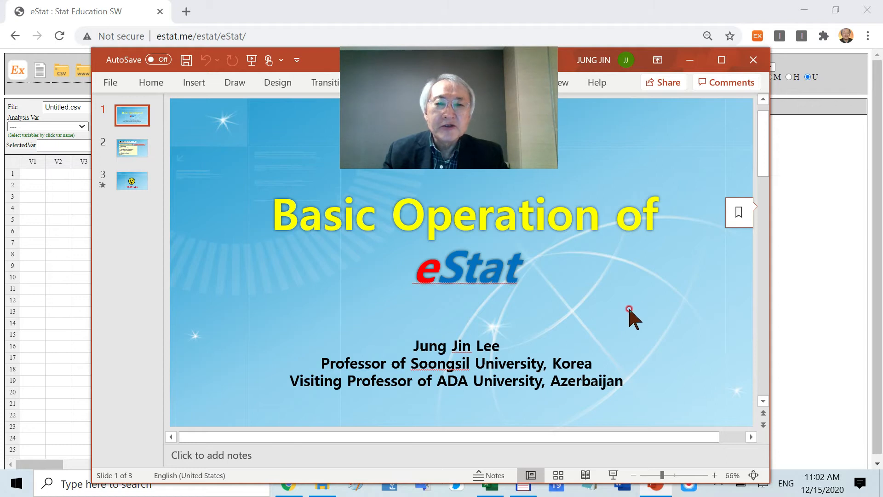
mouse_move(602, 326)
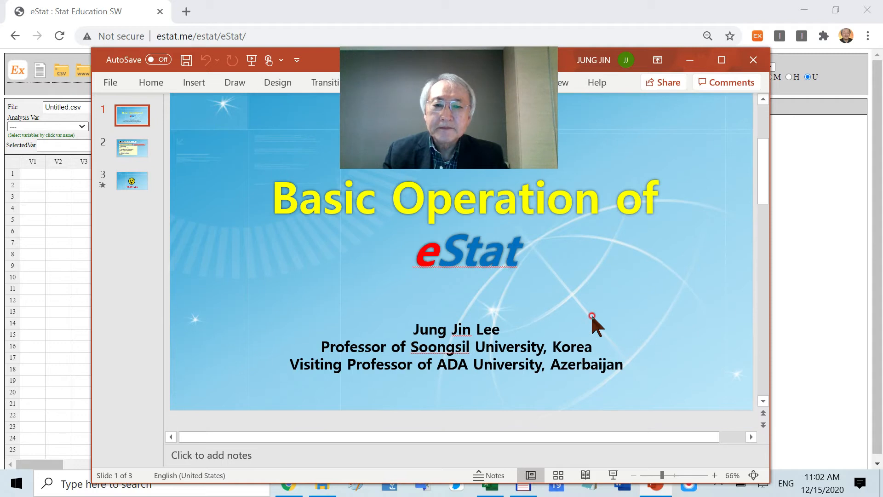
- Show slide 2 with the seven eStat demonstration topics
click(132, 148)
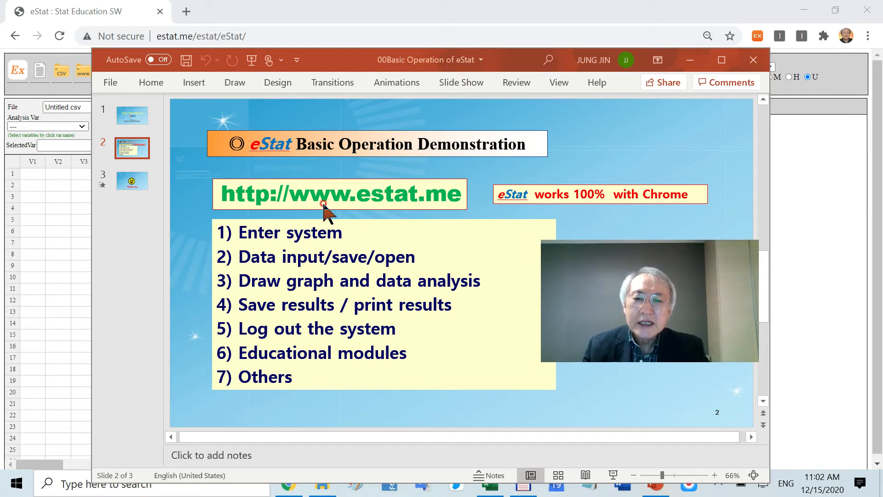
mouse_move(448, 205)
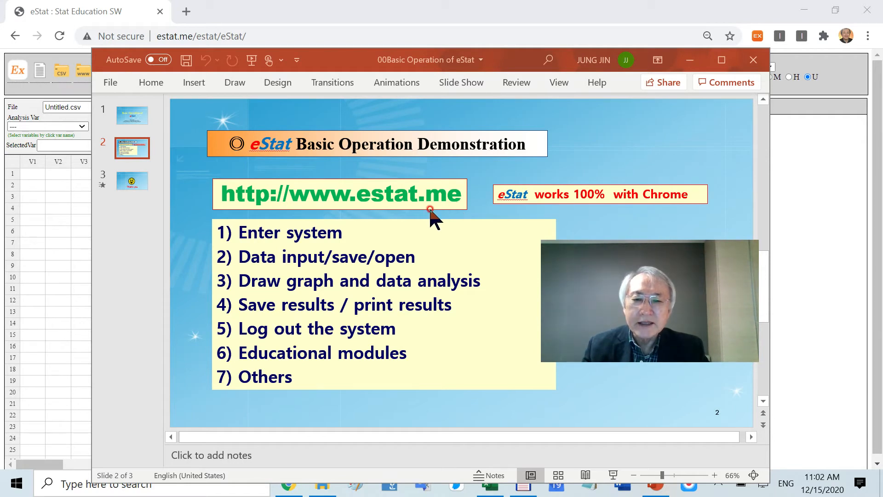
mouse_move(573, 213)
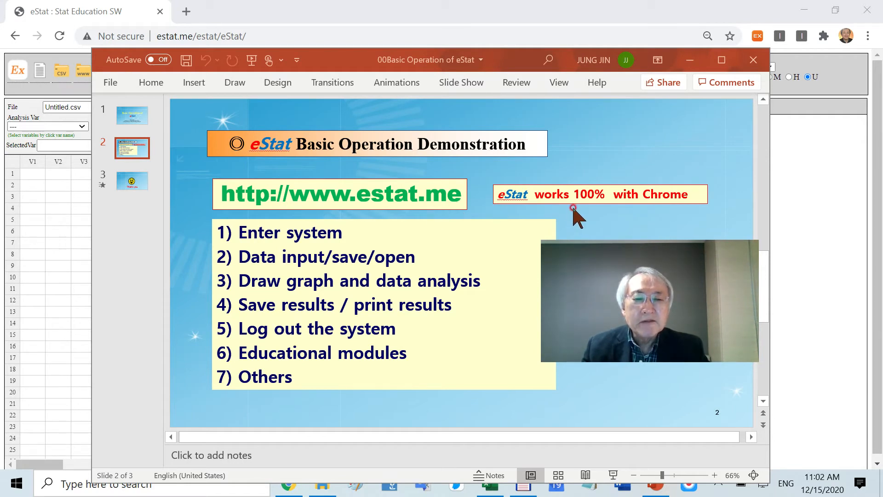
mouse_move(671, 209)
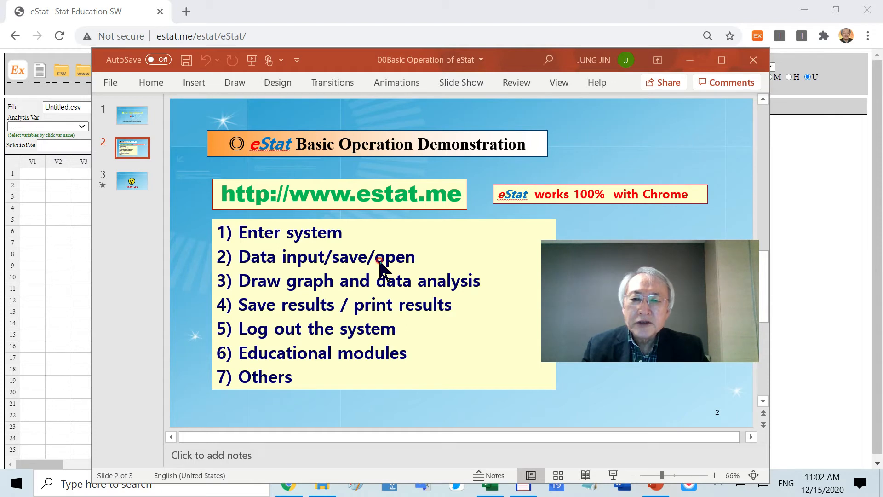
mouse_move(322, 305)
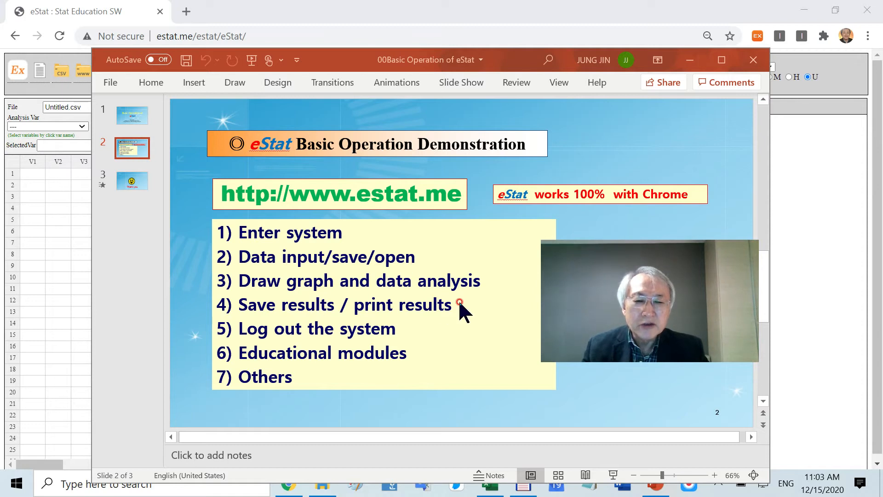
mouse_move(350, 309)
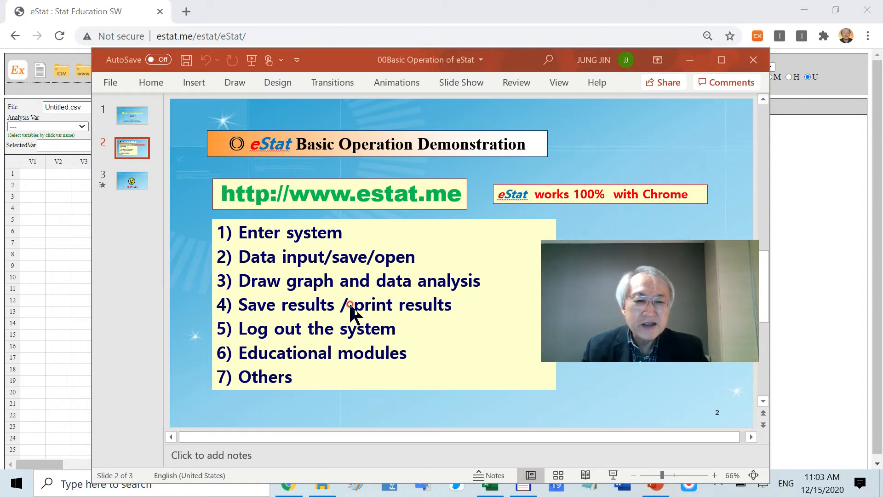
mouse_move(399, 322)
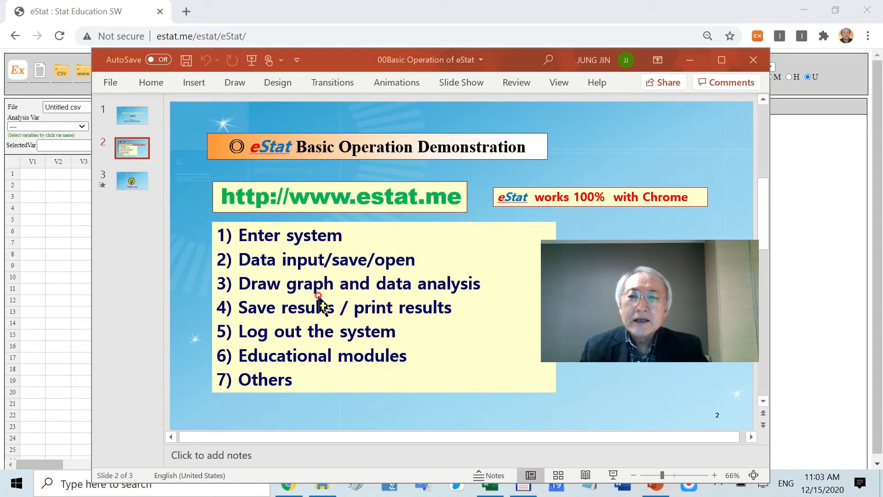
mouse_move(753, 60)
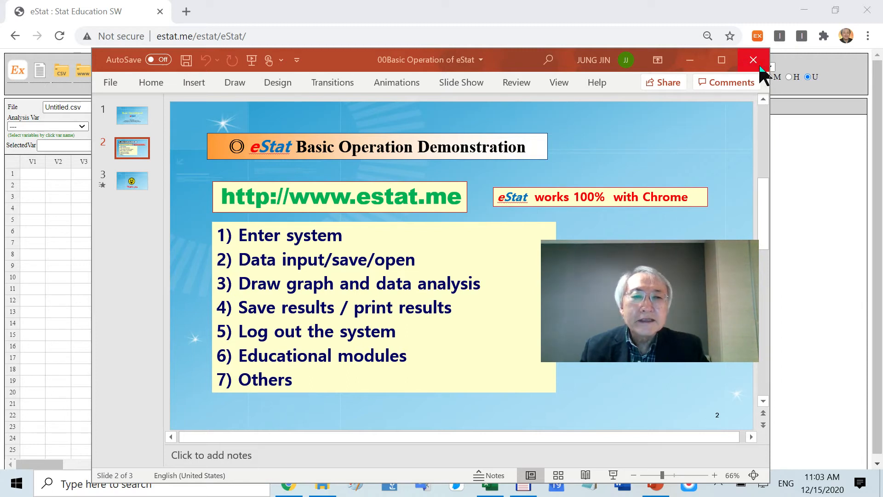
mouse_move(690, 64)
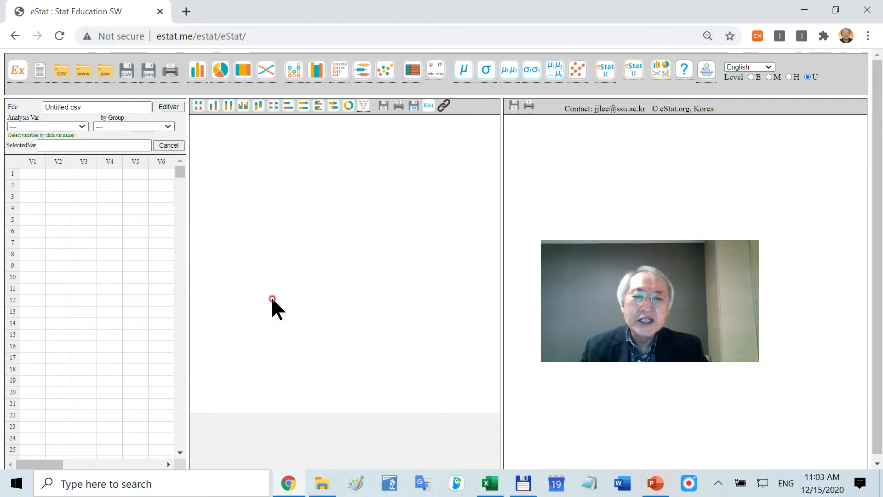
mouse_move(503, 307)
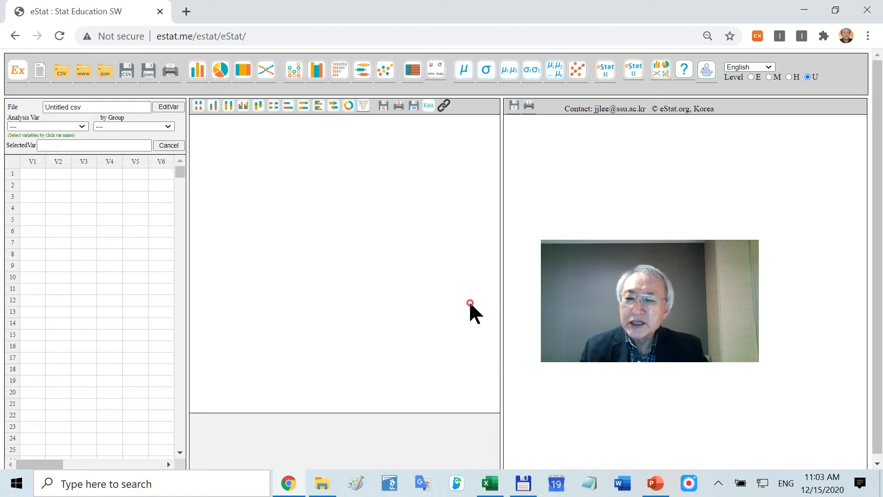
- Close PowerPoint so the eStat page with the empty Untitled.csv sheet is visible
click(276, 36)
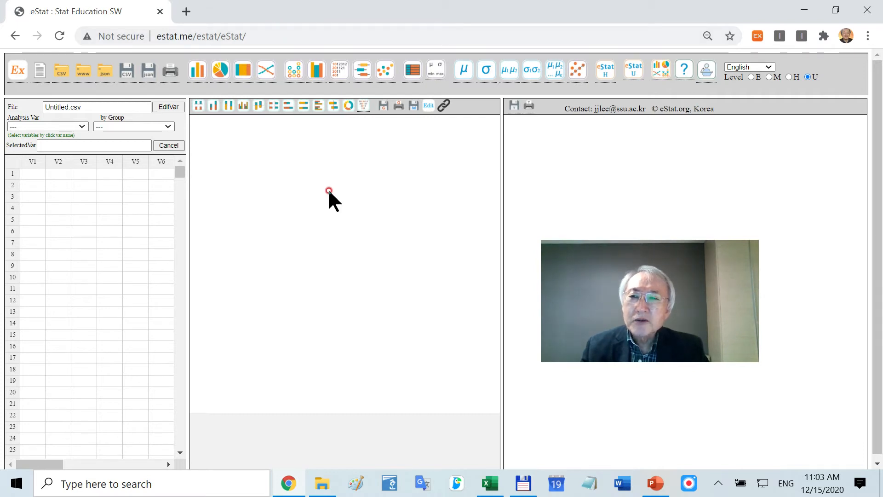
mouse_move(254, 210)
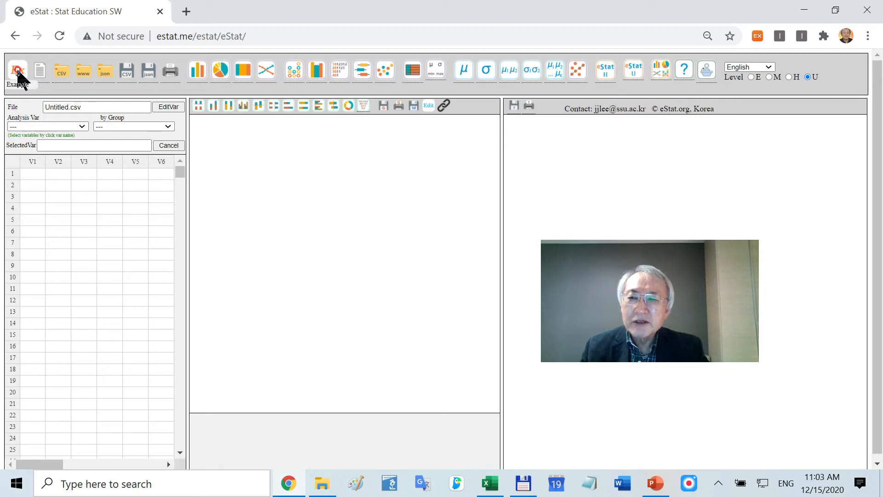
- Load the 021Summary_StudentByGender.csv example from the 02English folder
click(16, 70)
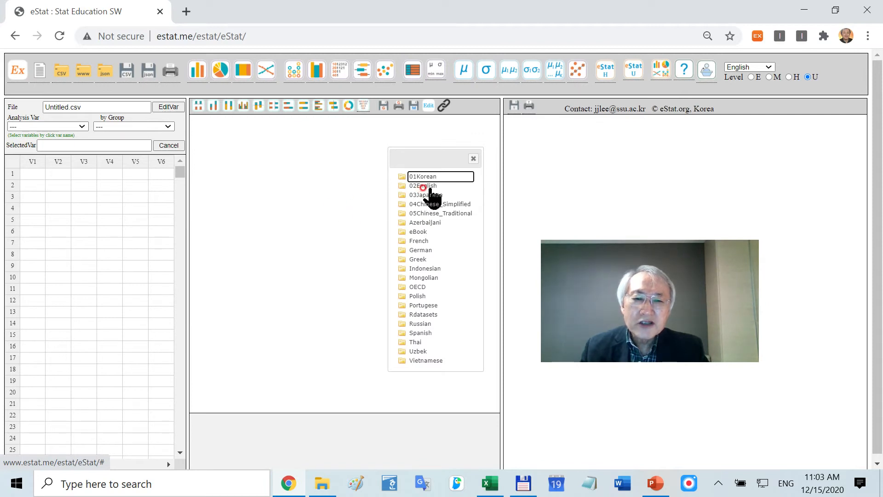
click(402, 185)
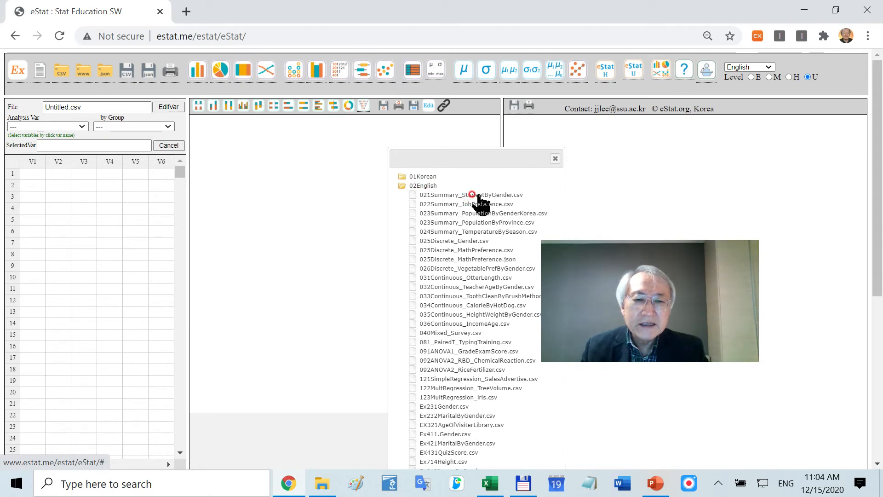
click(467, 195)
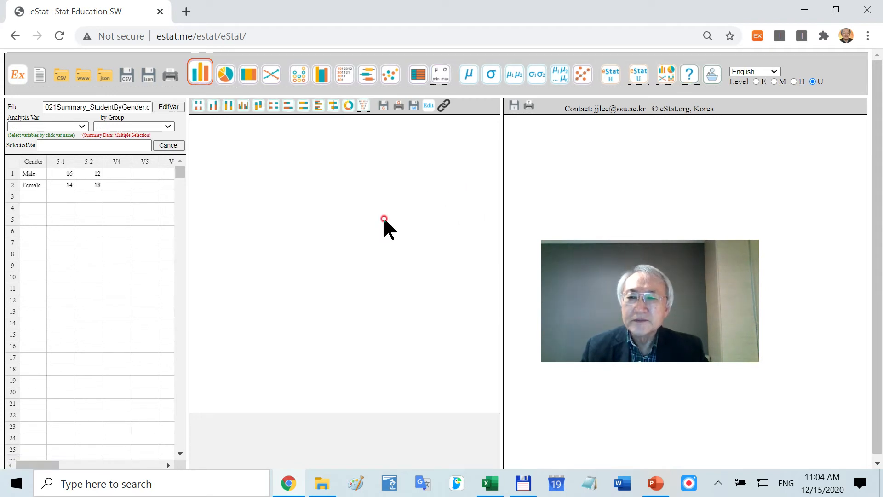
mouse_move(209, 244)
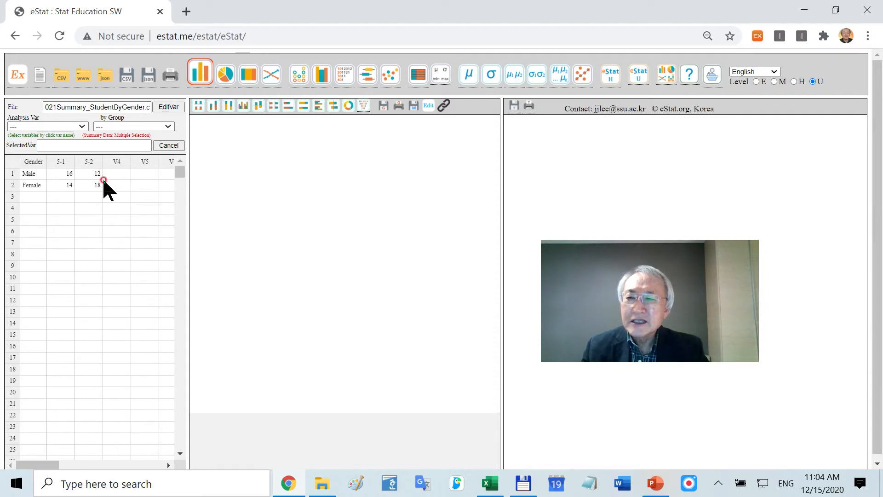
mouse_move(42, 188)
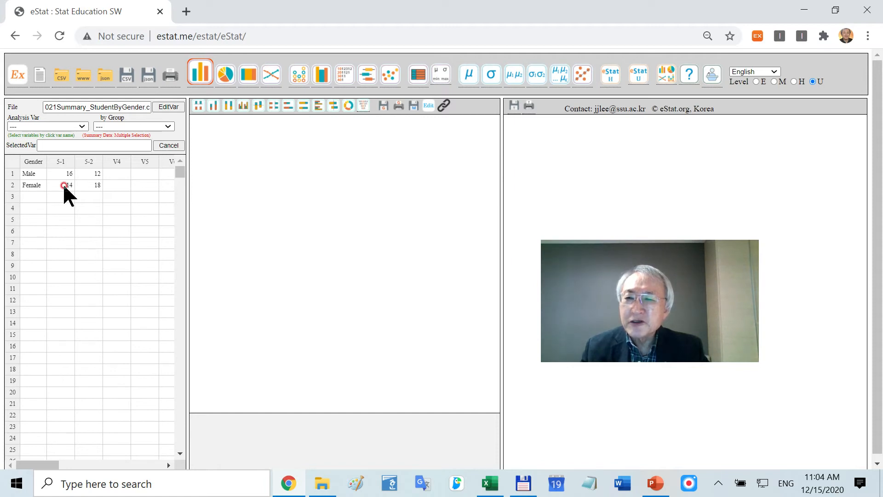
mouse_move(104, 169)
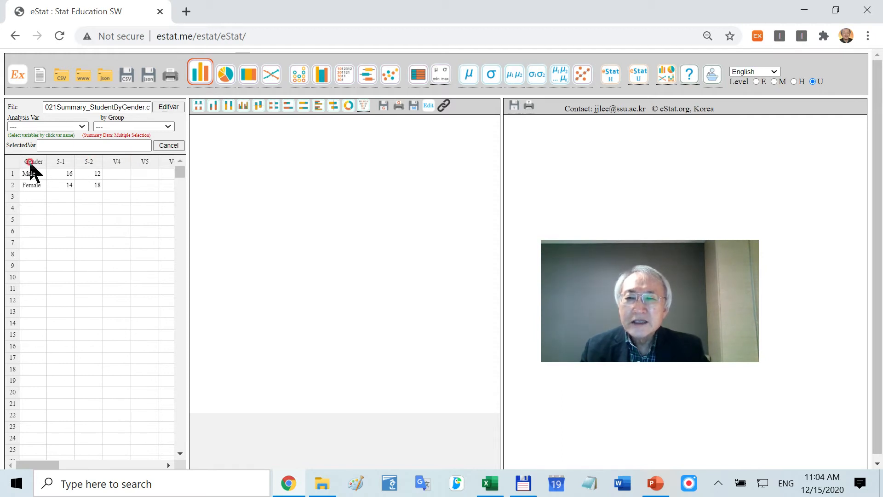
- Select Gender as analysis variable with 5-1 and 5-2 as group variables for the bar graph
click(34, 162)
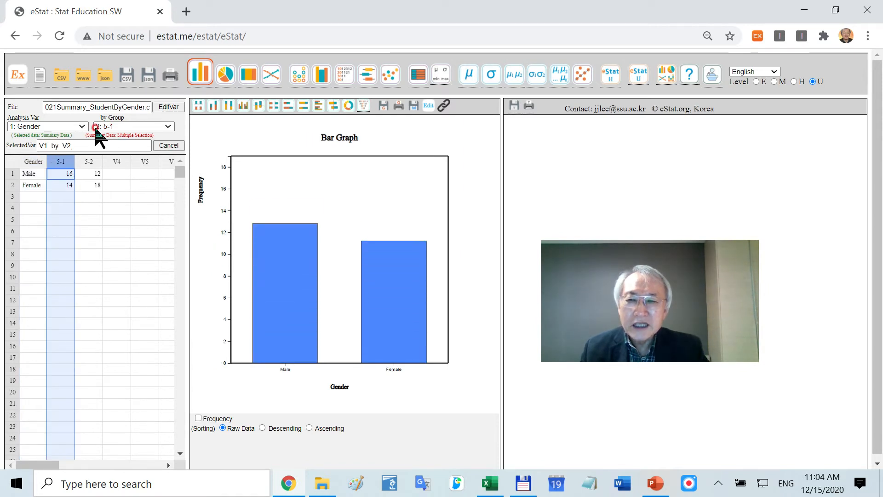
click(132, 126)
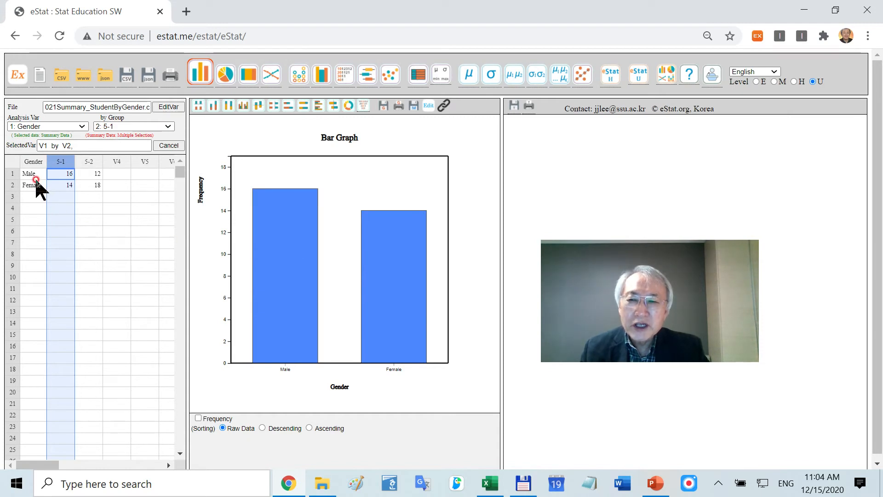
mouse_move(360, 371)
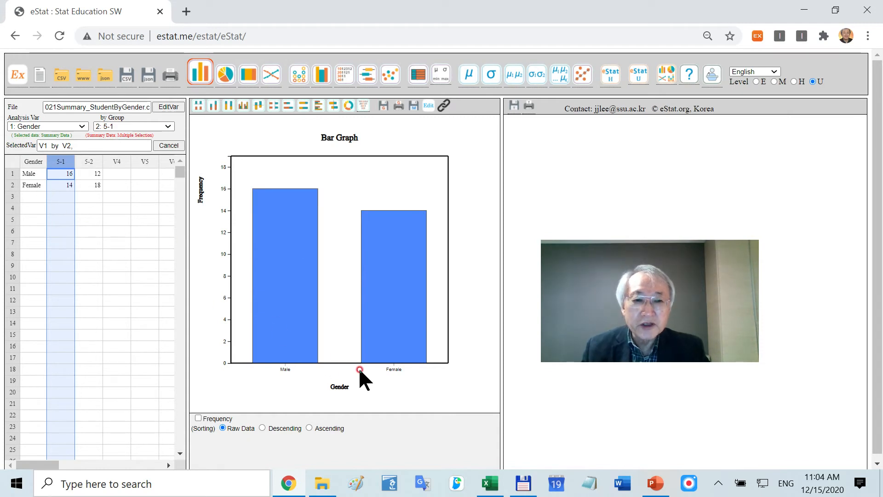
mouse_move(384, 374)
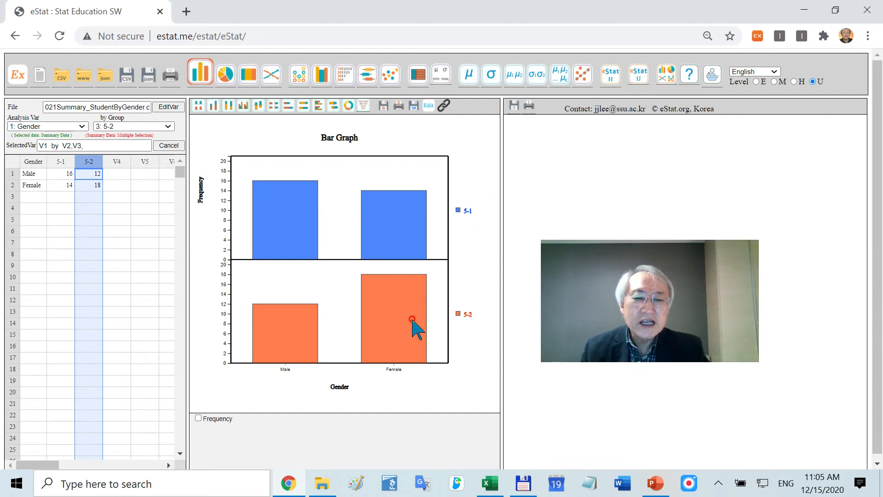
mouse_move(479, 330)
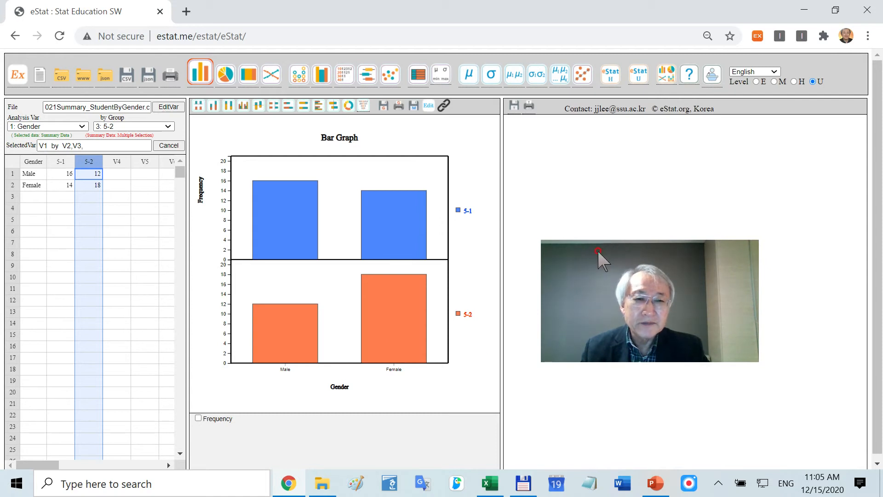
- View the Gender counts as pie, band and then line graphs
click(223, 73)
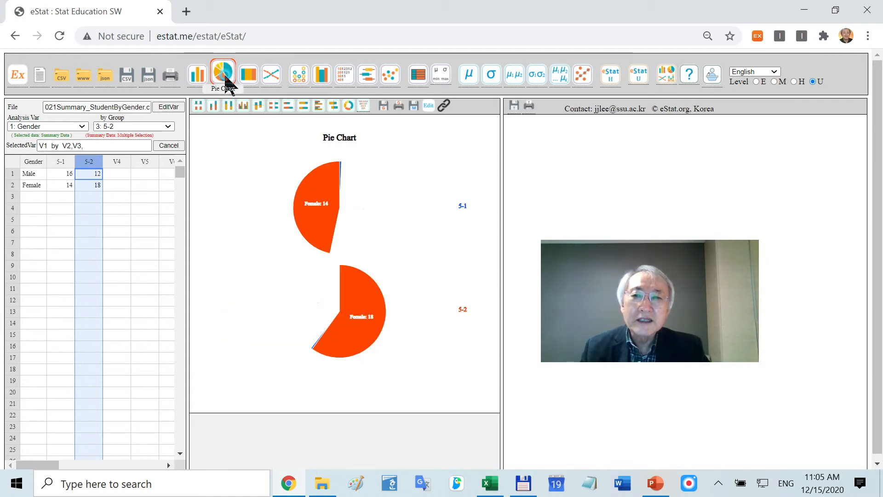
click(246, 74)
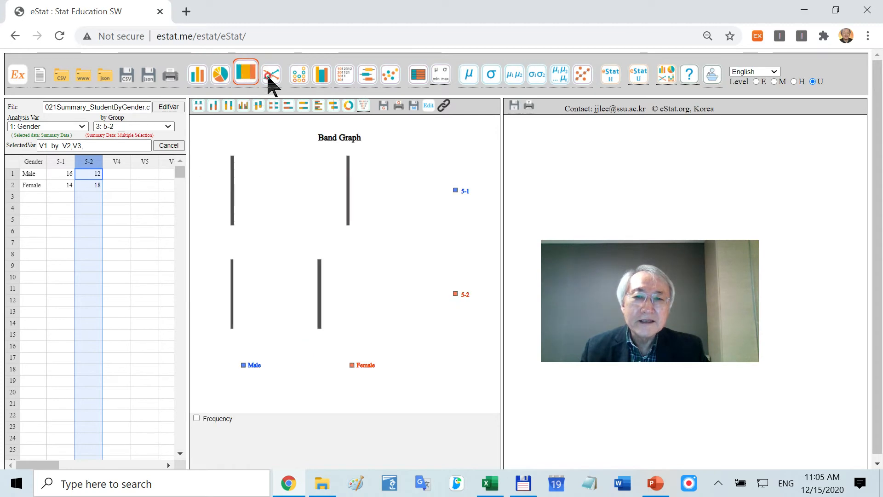
click(270, 73)
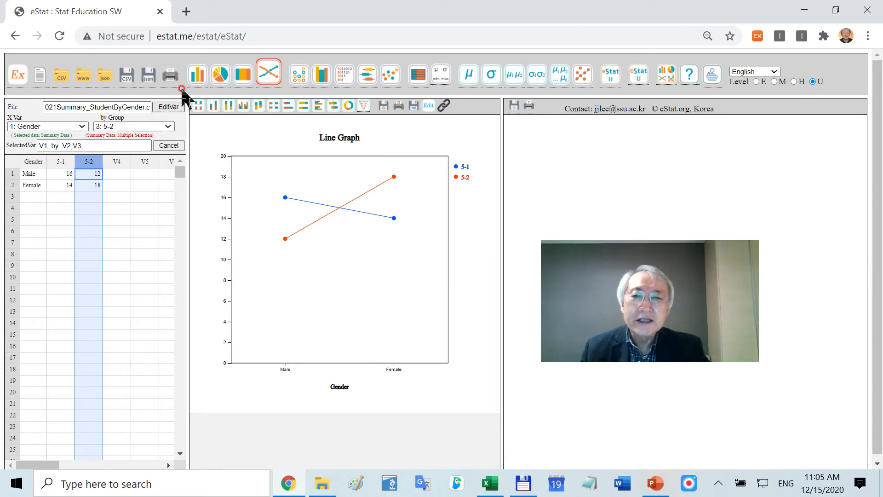
mouse_move(210, 46)
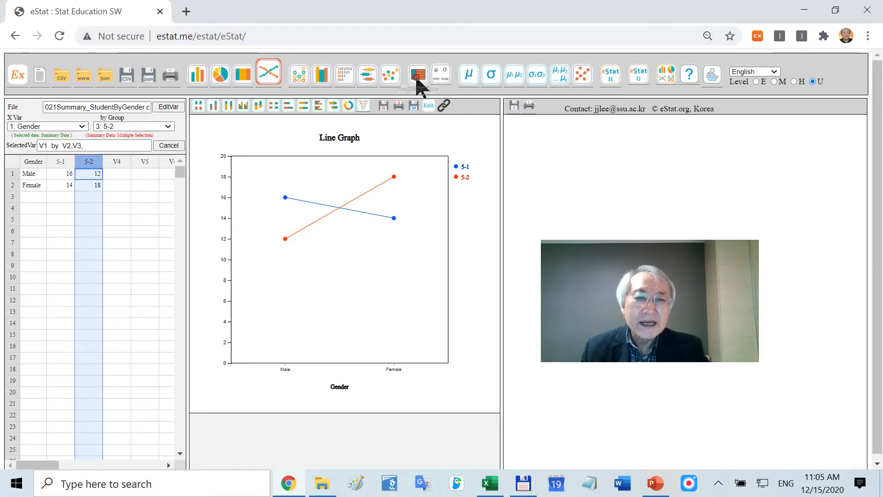
- Display the summary frequency table of Gender by 5-1 and 5-2
click(416, 75)
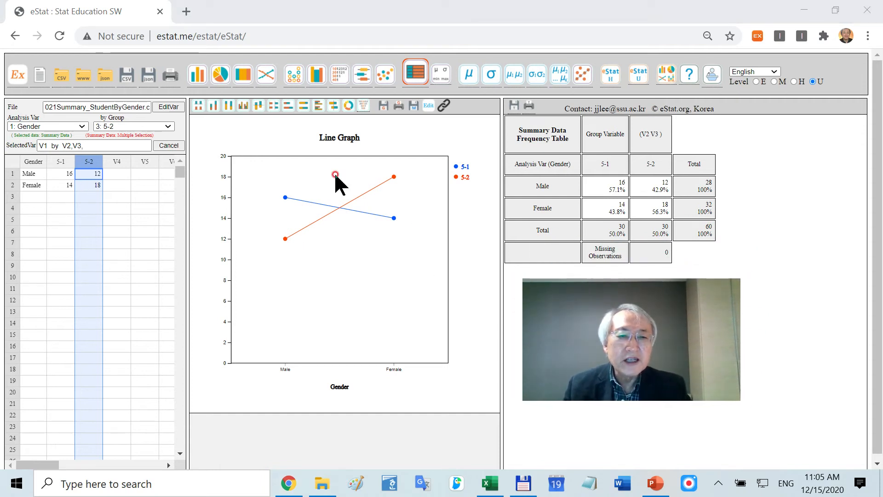
mouse_move(701, 195)
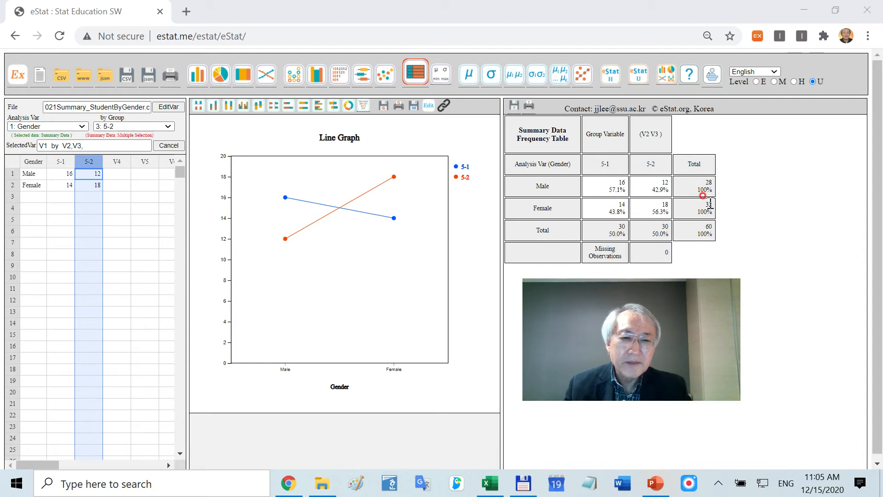
mouse_move(708, 257)
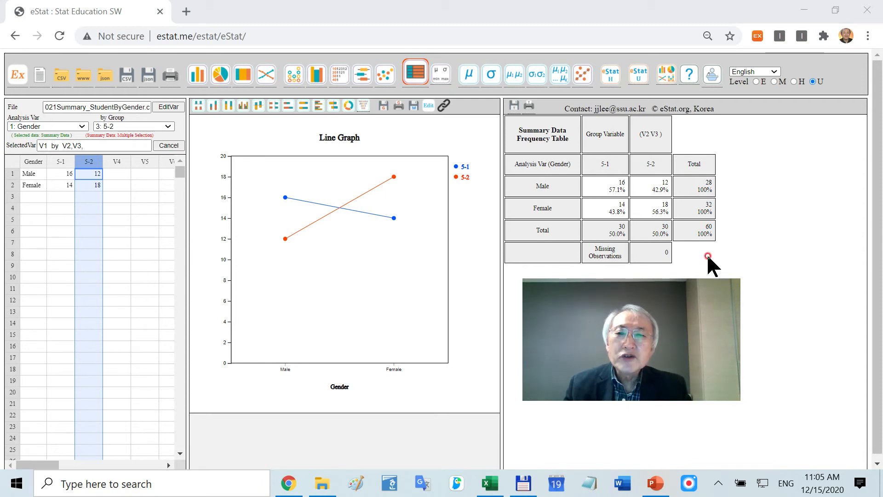
mouse_move(397, 154)
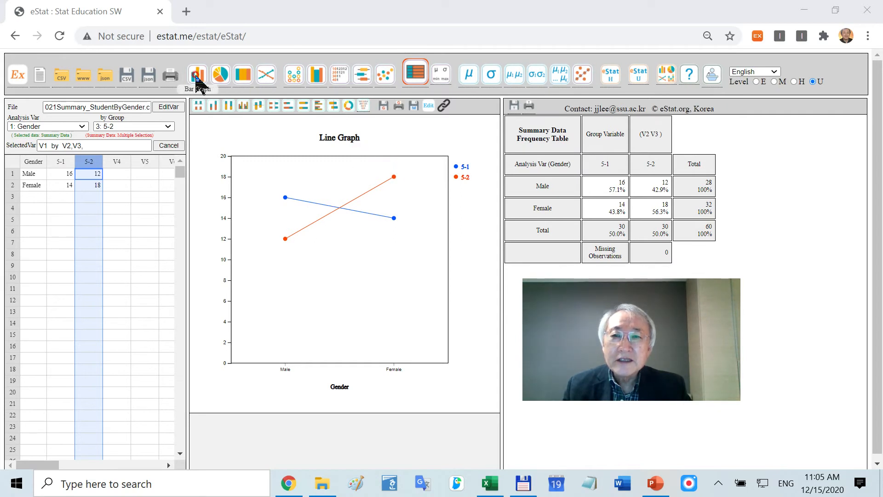
- Draw the Gender bar graph and save it as eStatGraph (1).png
click(199, 74)
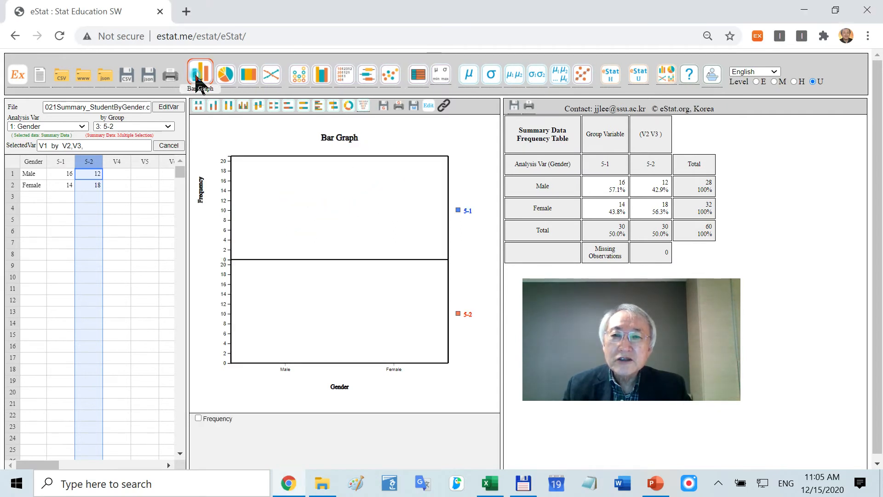
click(199, 73)
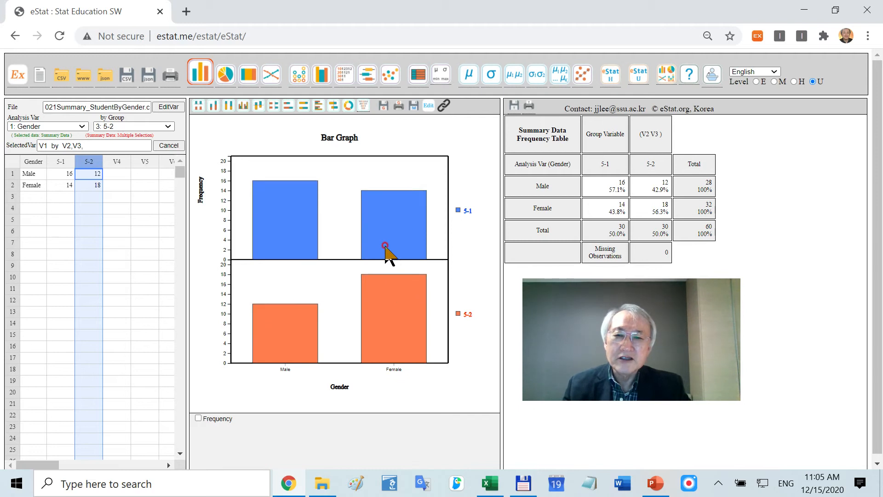
mouse_move(407, 156)
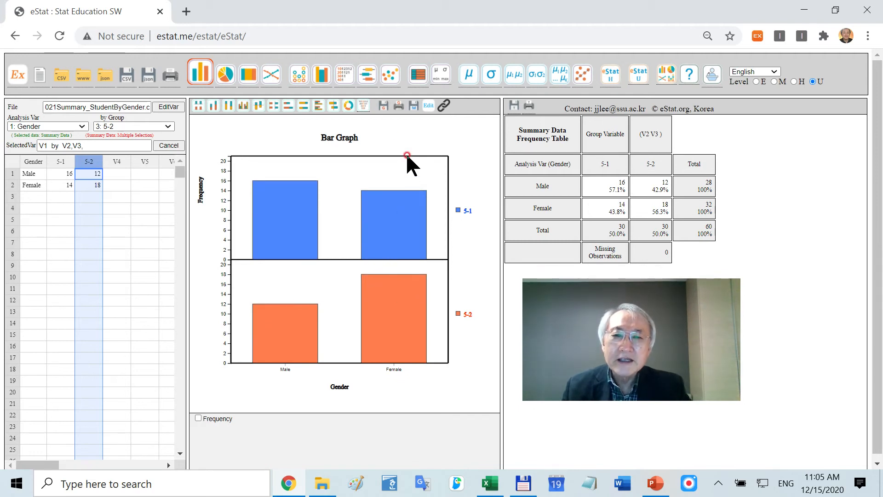
mouse_move(397, 124)
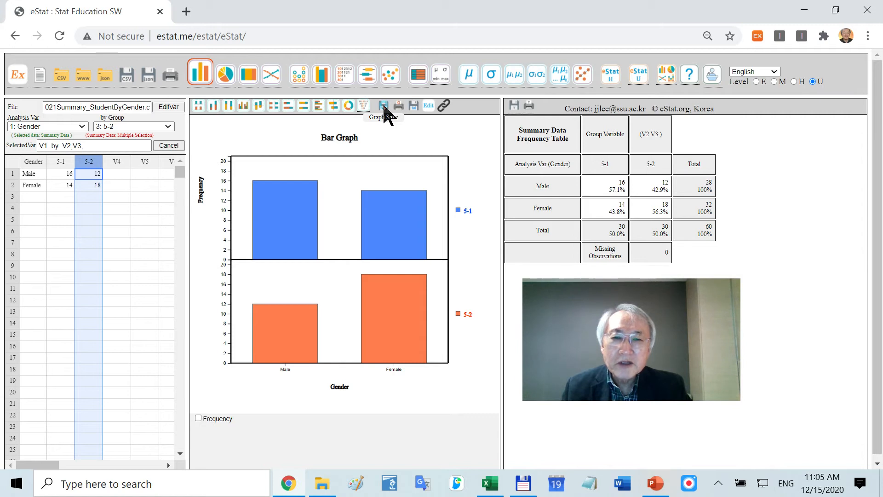
click(383, 105)
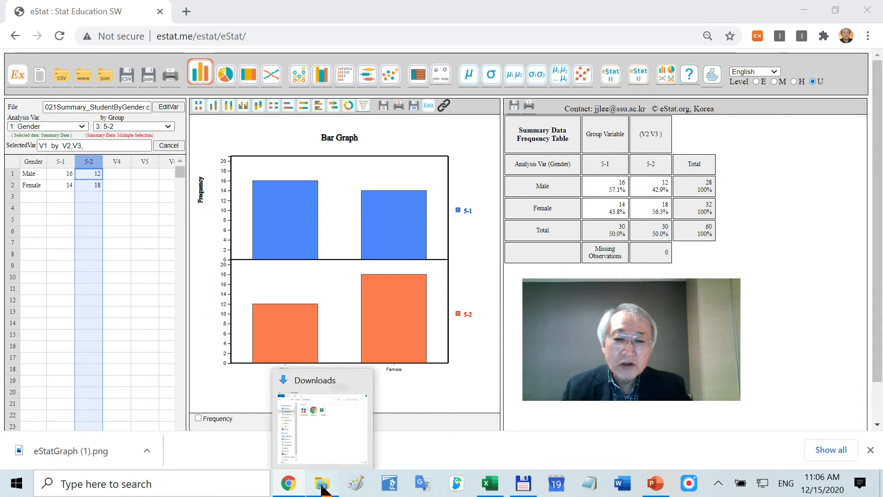
click(321, 483)
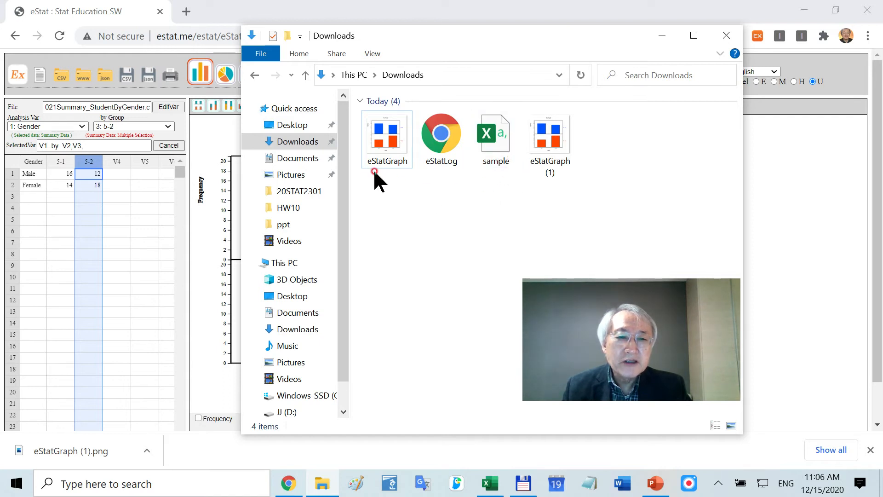
mouse_move(385, 191)
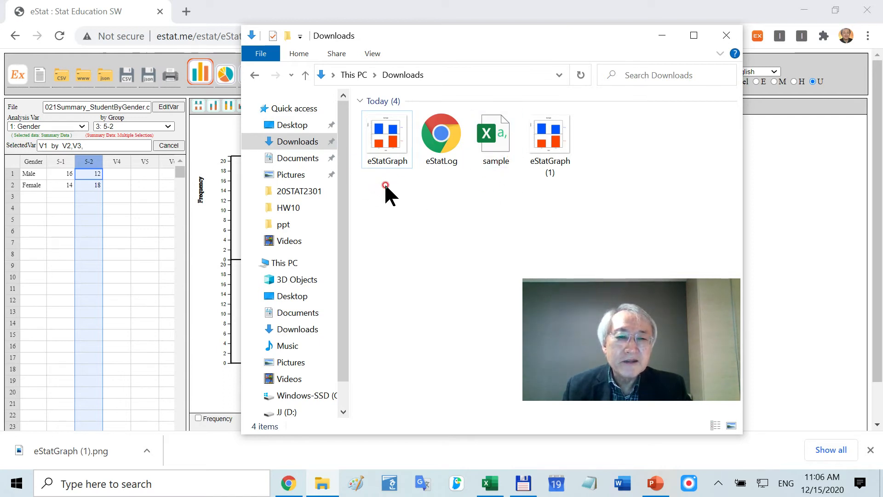
mouse_move(541, 194)
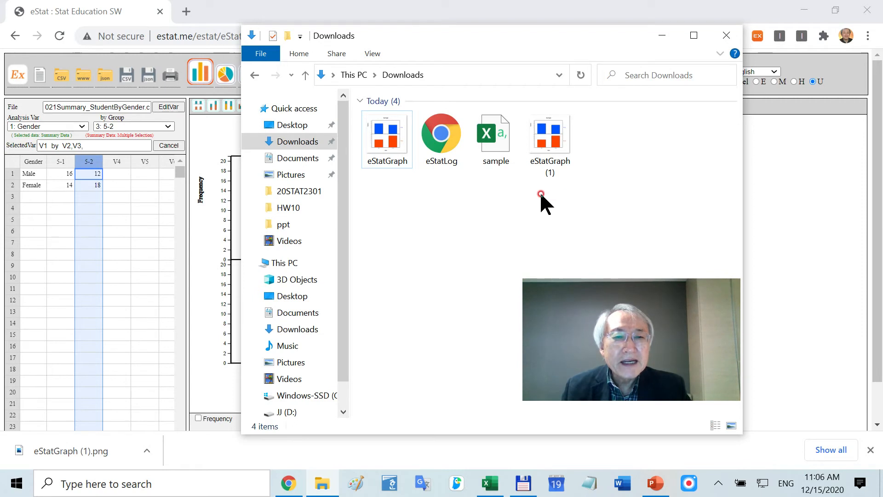
click(549, 132)
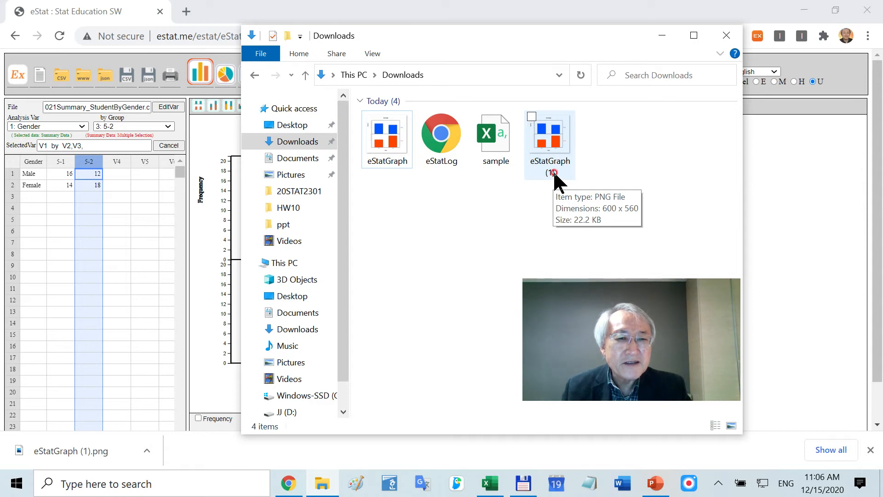
mouse_move(560, 269)
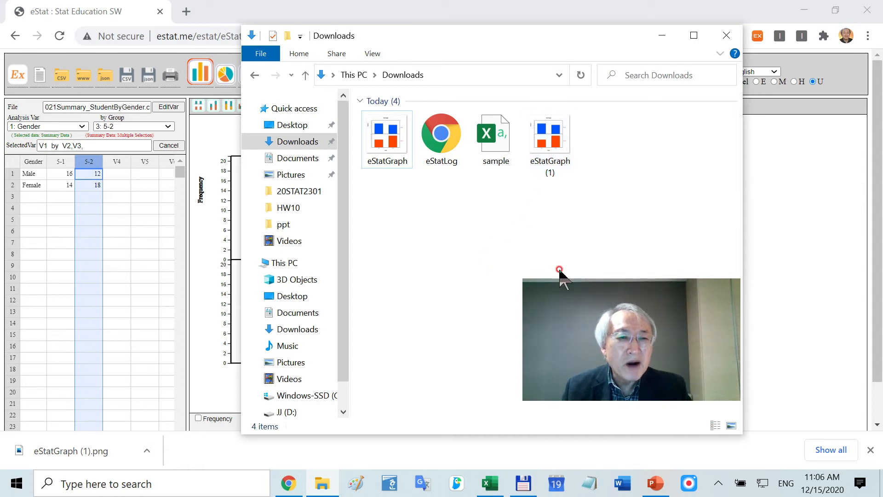
mouse_move(580, 159)
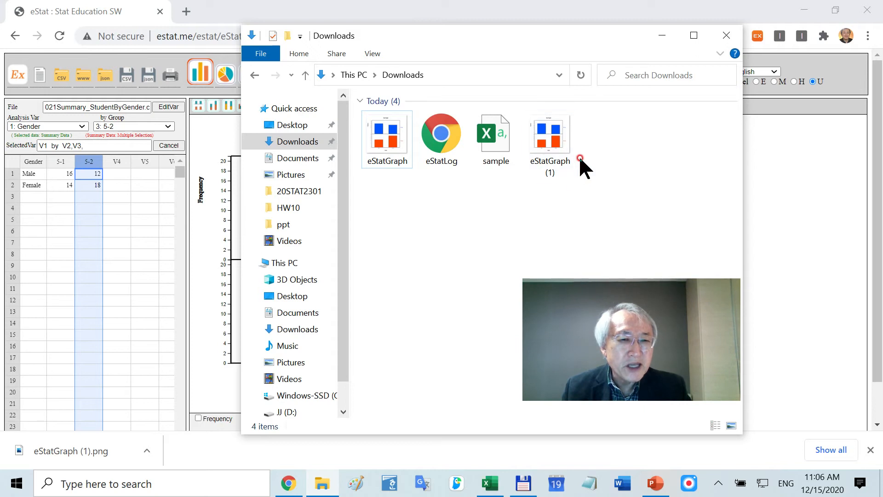
mouse_move(598, 172)
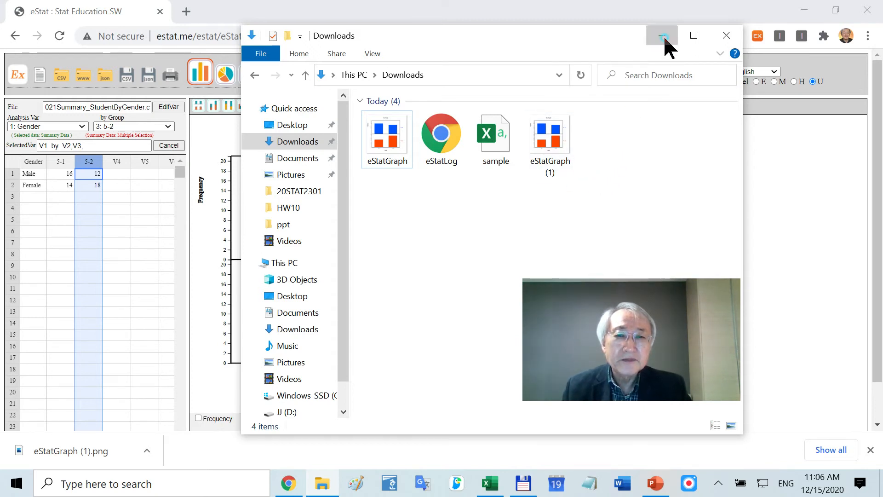
click(661, 35)
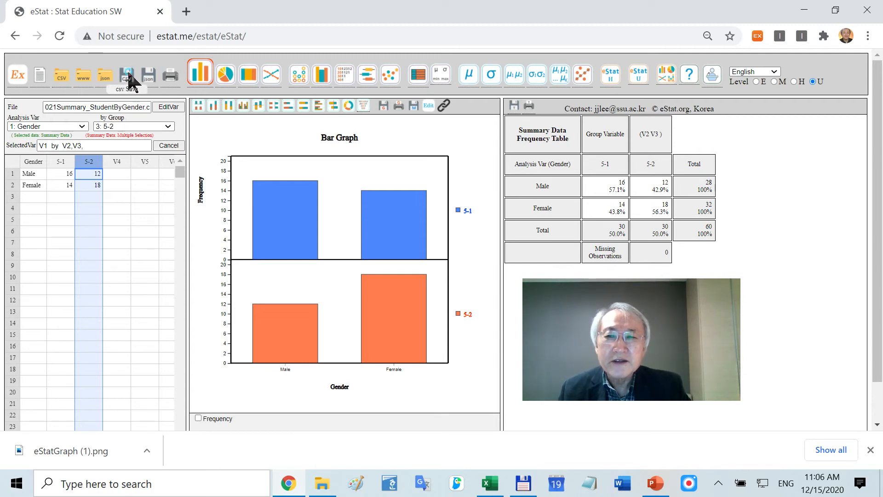
- Save the summary data as CSV and confirm it in the Downloads folder
click(126, 73)
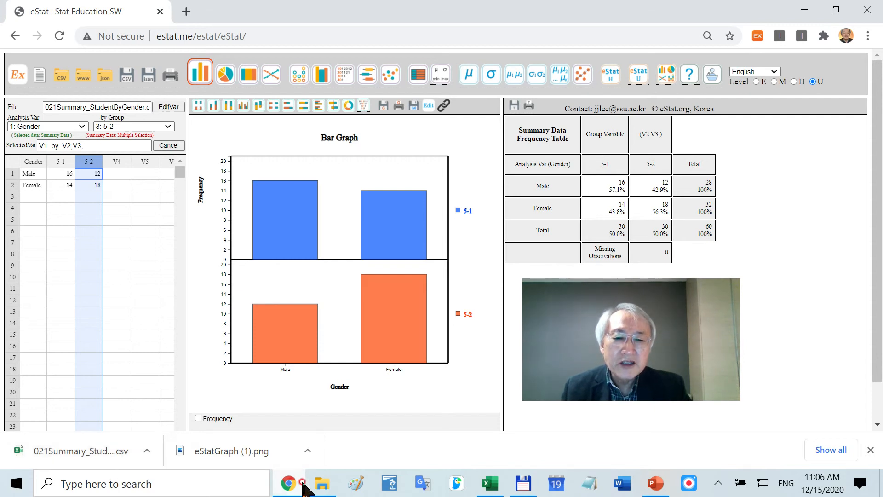
click(322, 482)
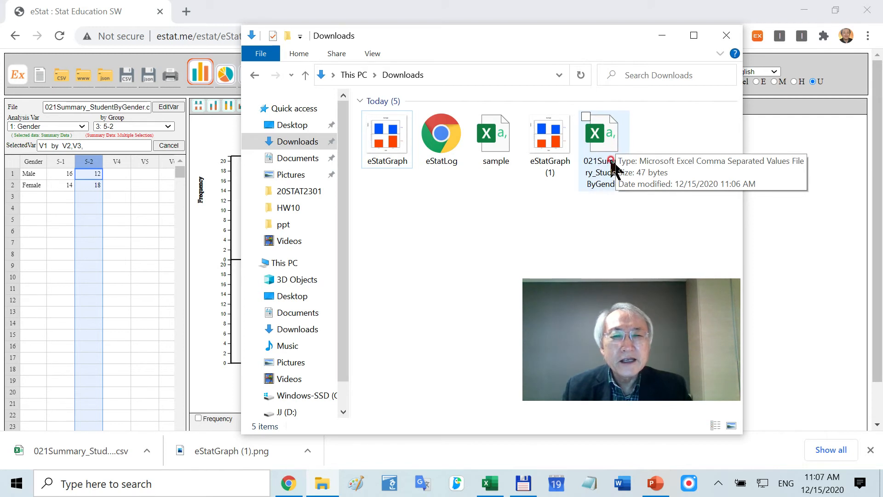
mouse_move(674, 45)
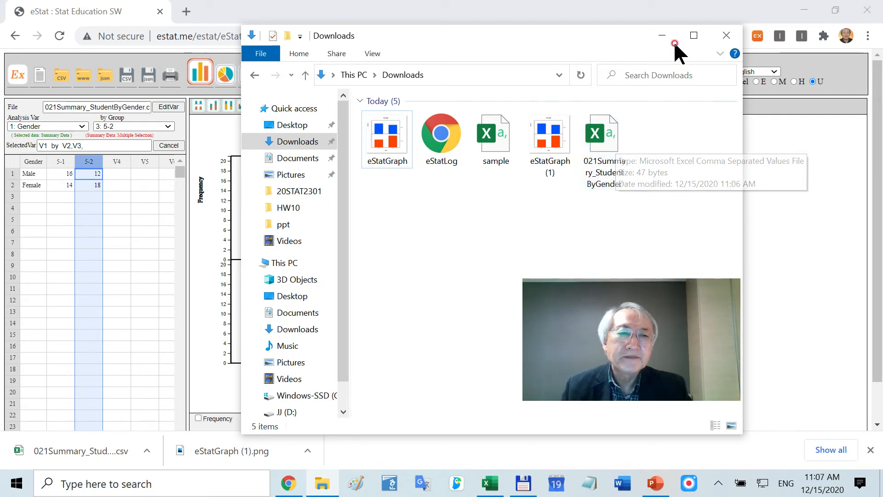
click(726, 35)
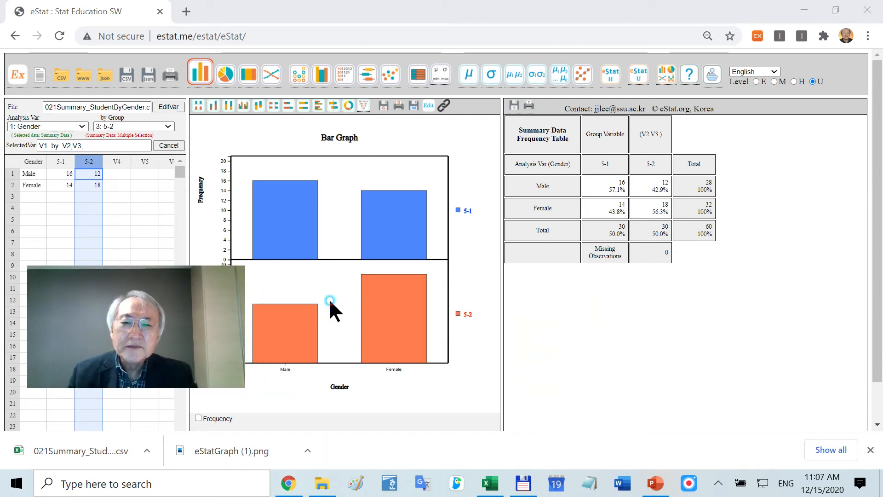
mouse_move(405, 281)
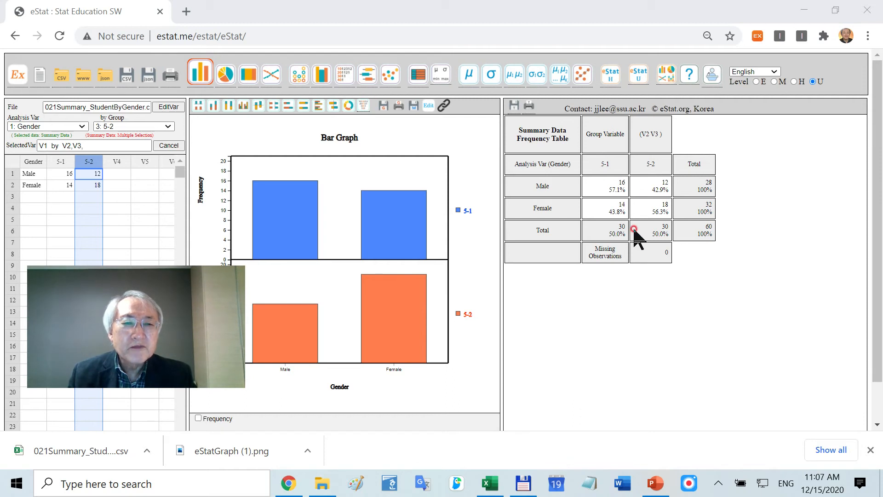
mouse_move(410, 225)
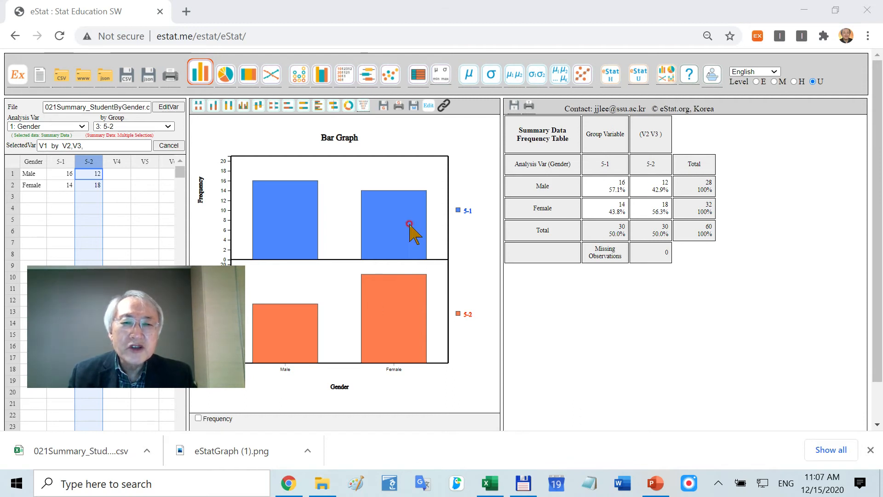
mouse_move(411, 116)
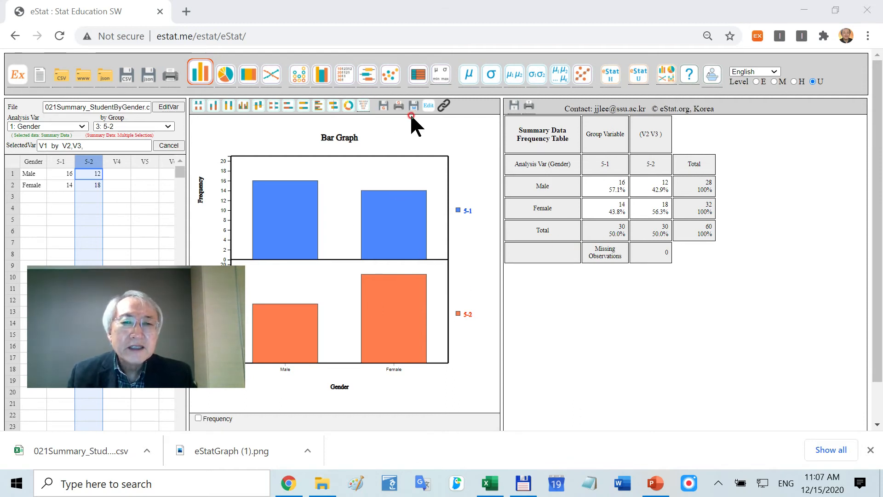
mouse_move(412, 105)
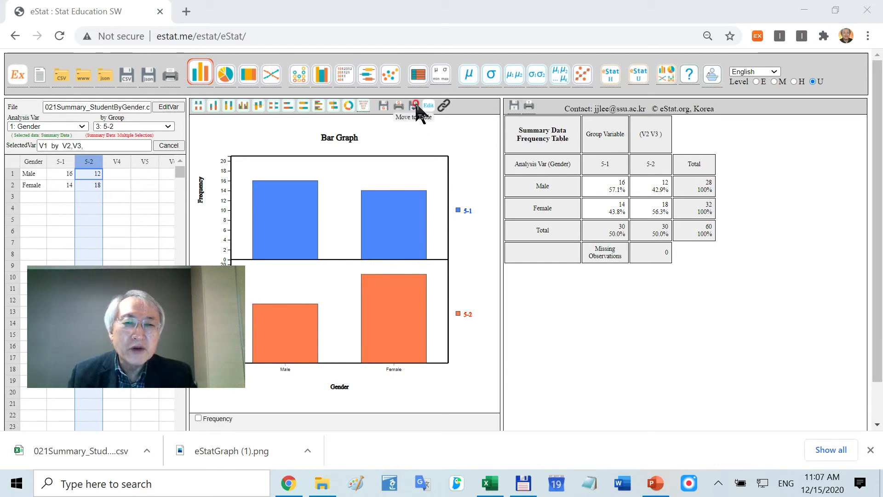
- Copy the bar graph into the results log and save it as eStatLog (1).html
click(415, 105)
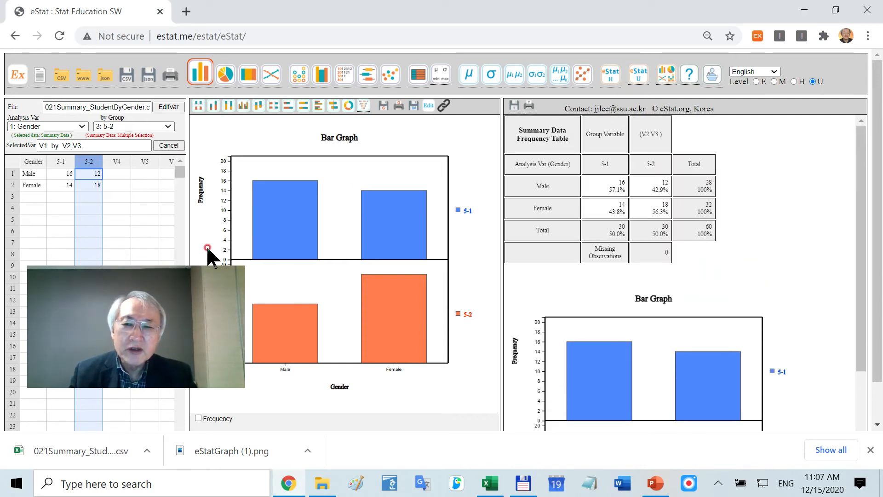
mouse_move(140, 232)
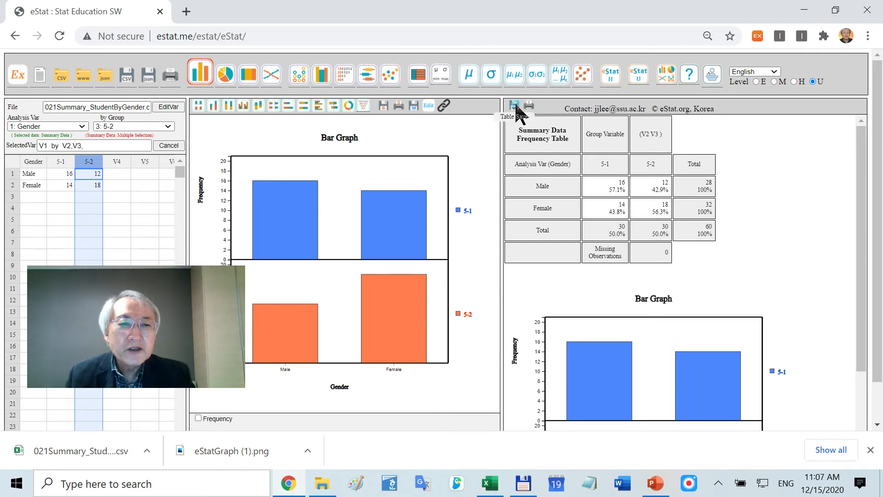
click(513, 105)
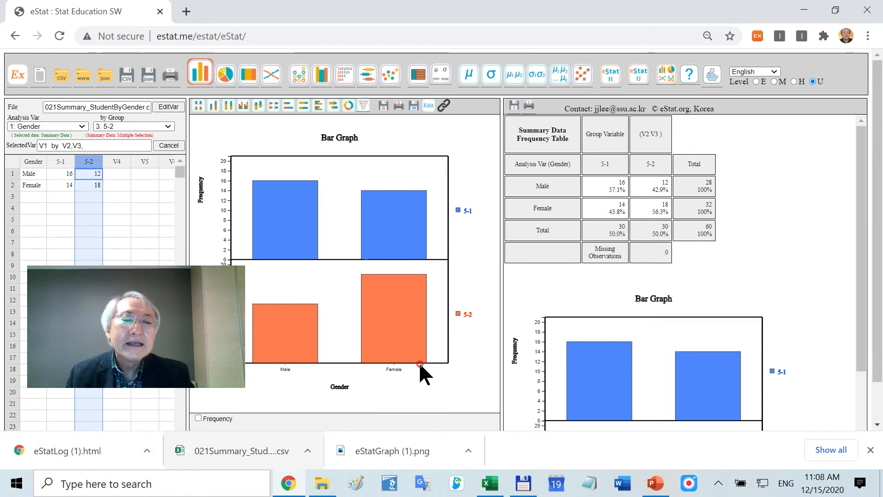
mouse_move(608, 295)
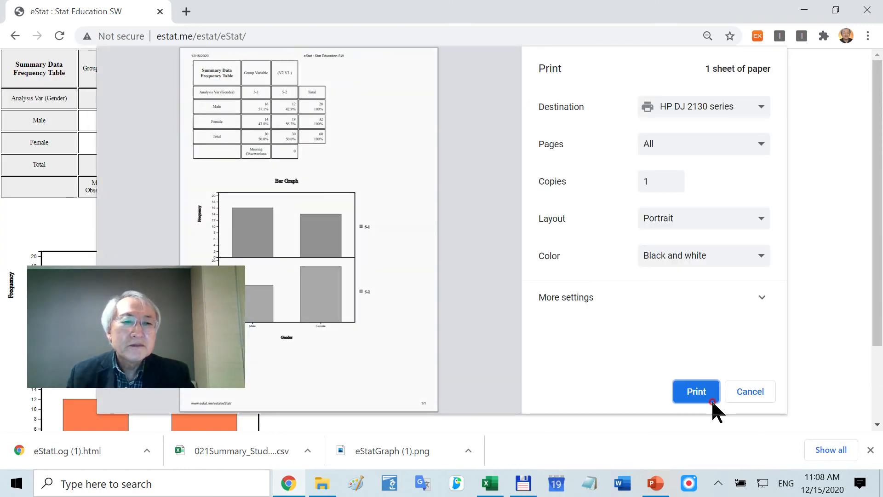
mouse_move(481, 111)
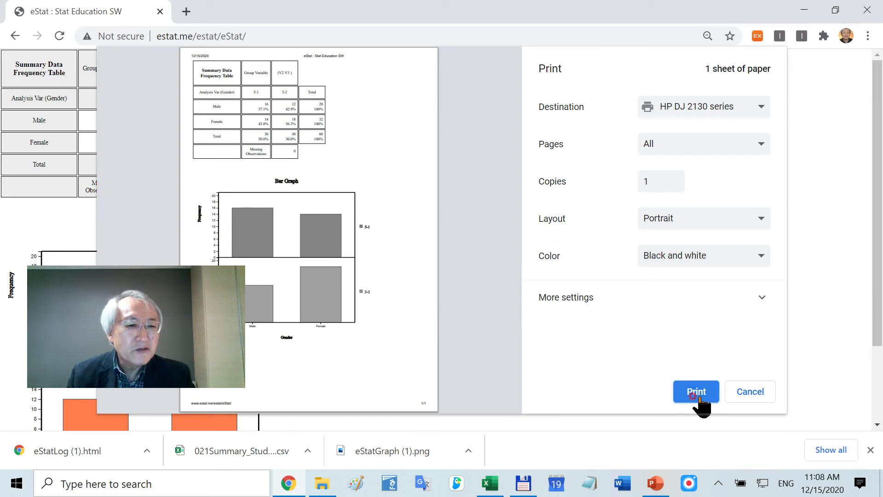
mouse_move(284, 75)
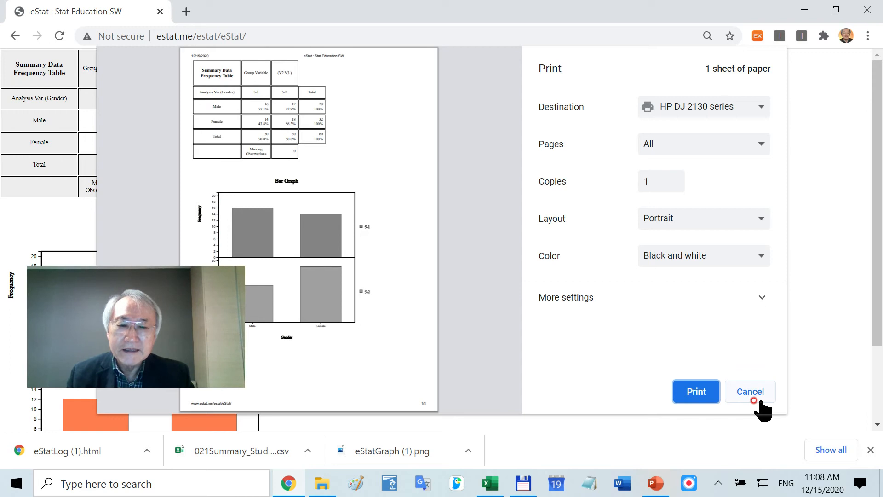
click(750, 392)
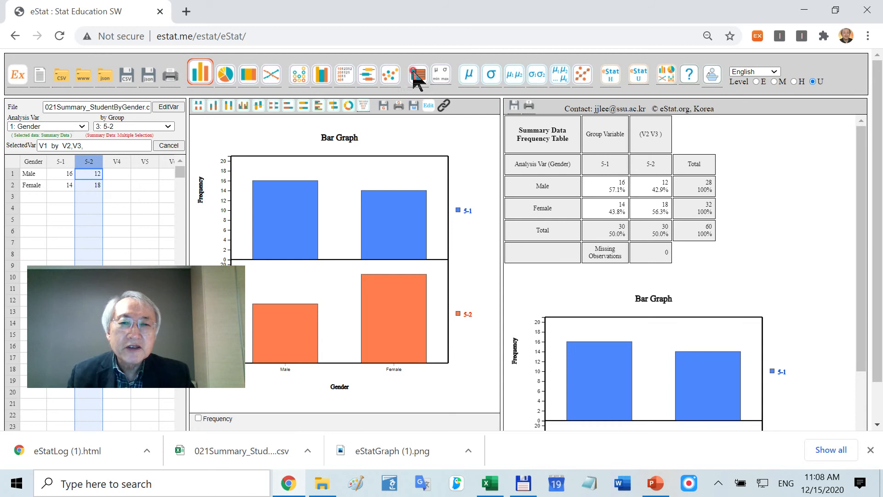
mouse_move(366, 56)
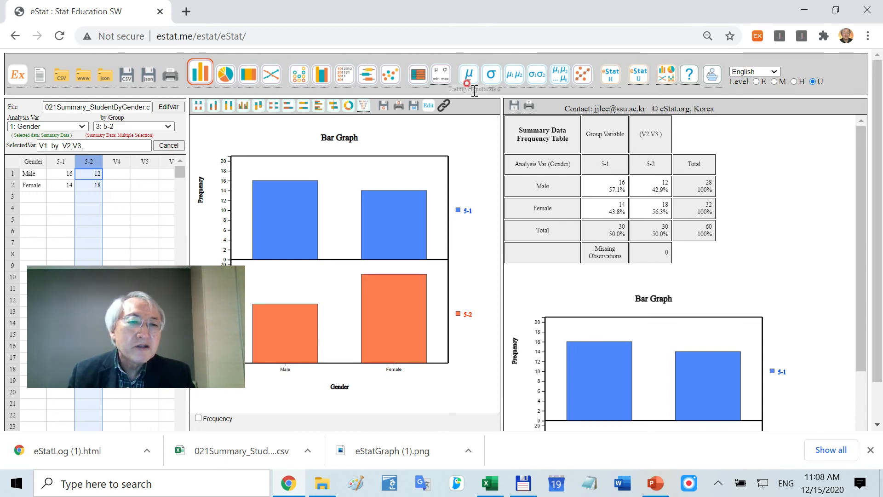
mouse_move(570, 75)
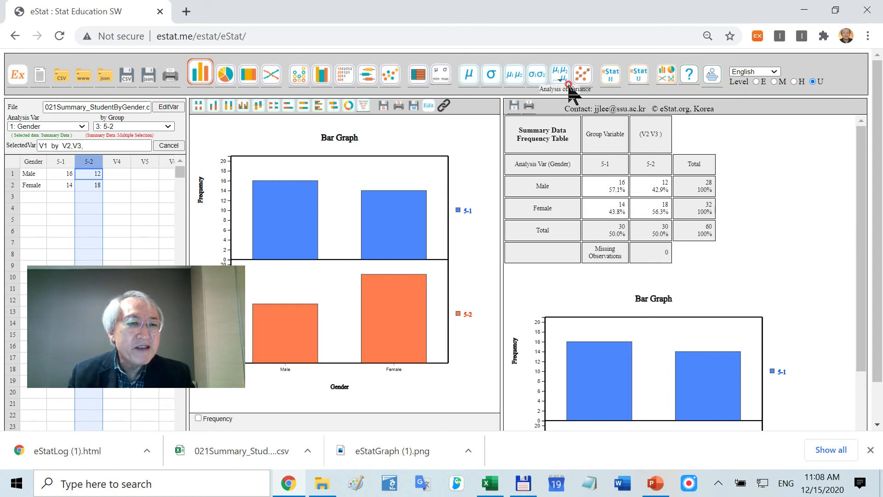
mouse_move(582, 73)
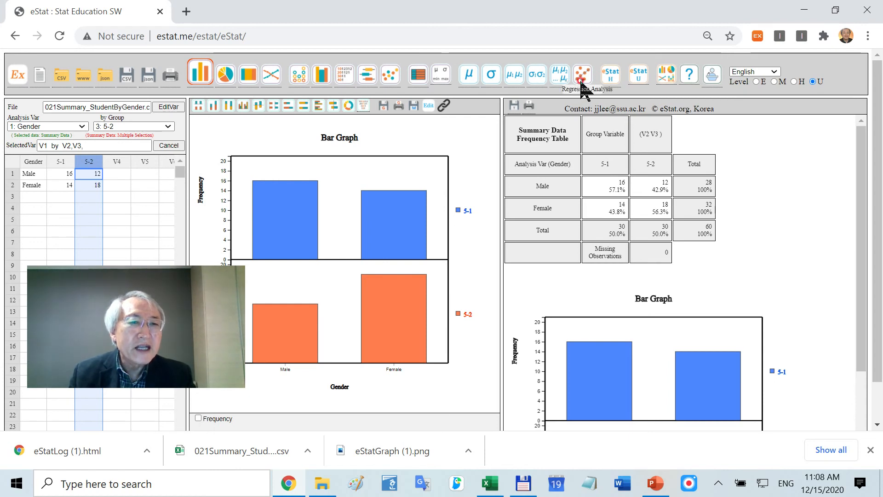
mouse_move(610, 75)
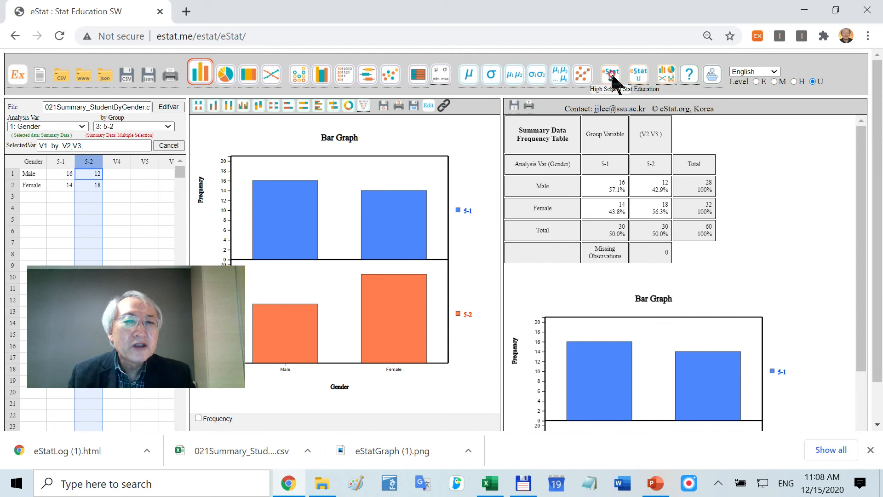
- Launch the eStatH high school statistics software in a new tab
click(610, 73)
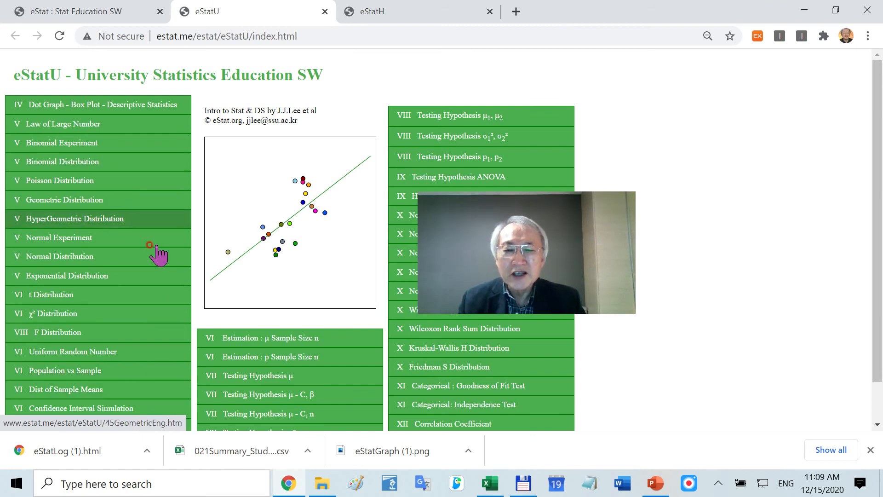
mouse_move(72, 351)
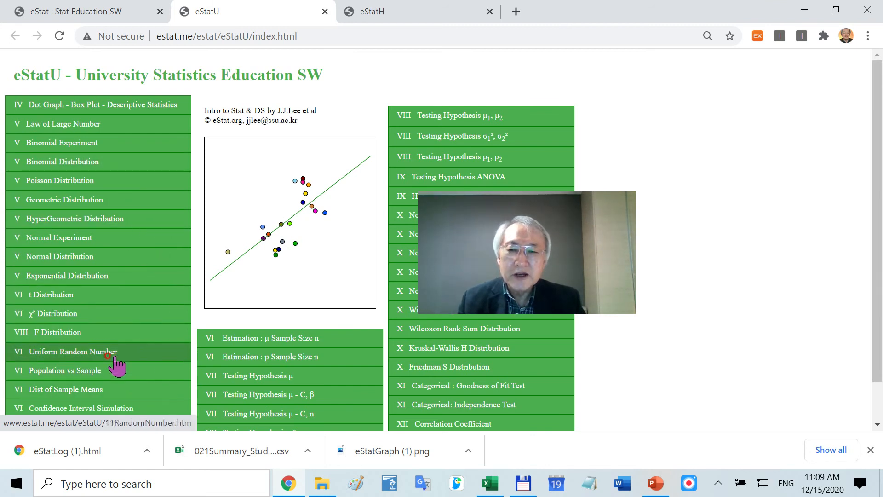
mouse_move(106, 343)
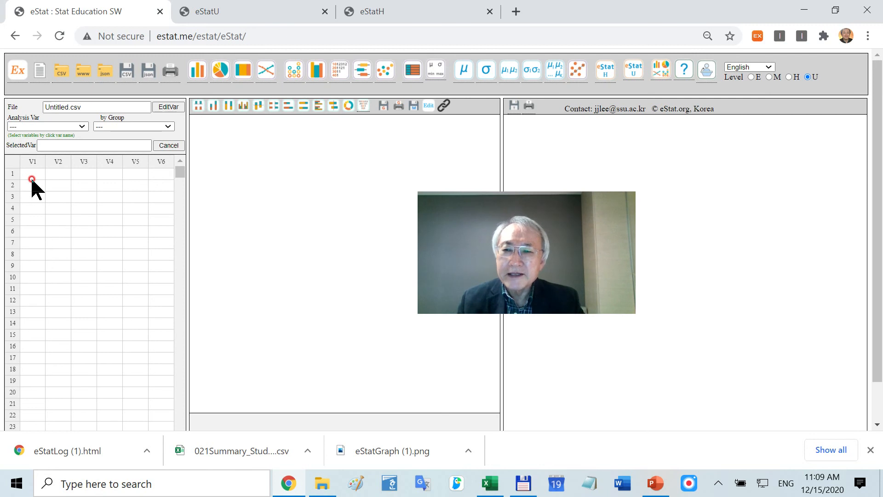
- Enter the raw values 1, 2, 3, 1, 4, 1, 8, 9, 5 down column V1
click(32, 174)
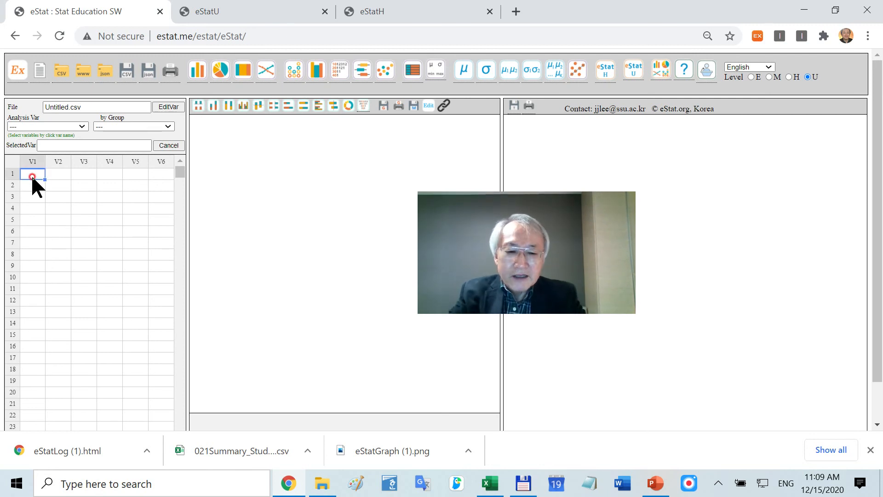
text(1)
click(33, 219)
text(4)
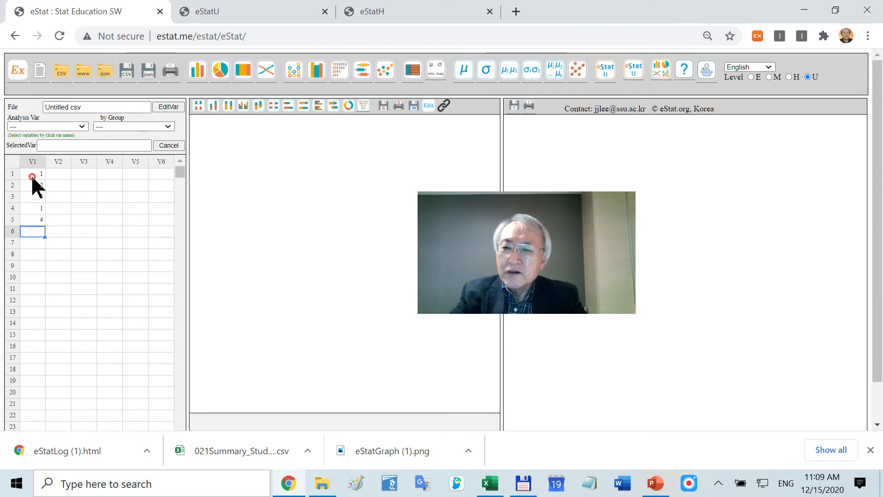
text(1)
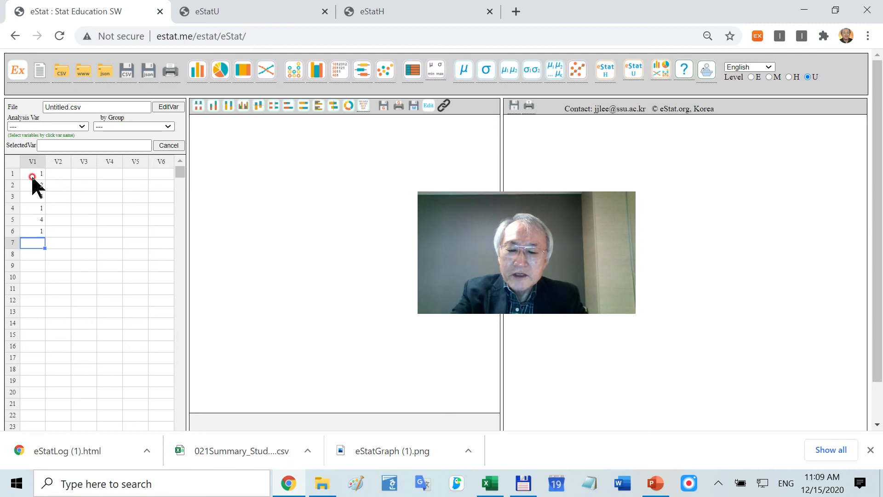
text(8)
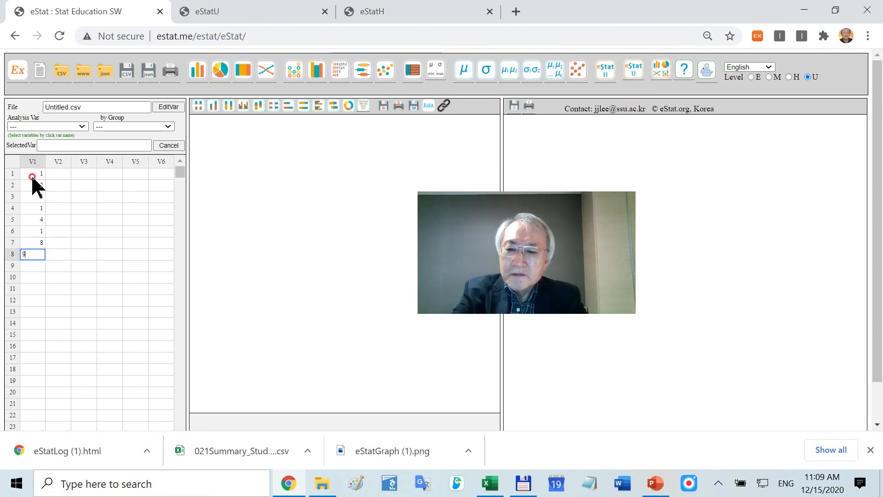
key(Enter)
text(5)
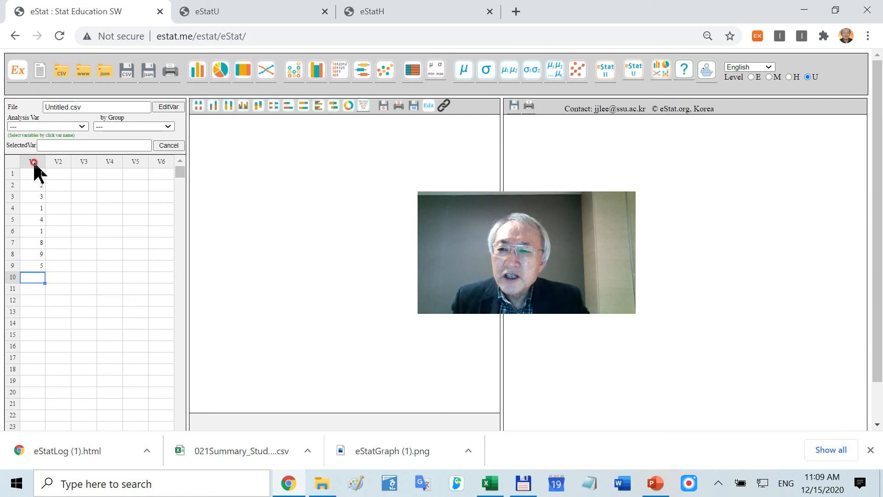
- Select the V1 header as the variable to analyse
click(32, 162)
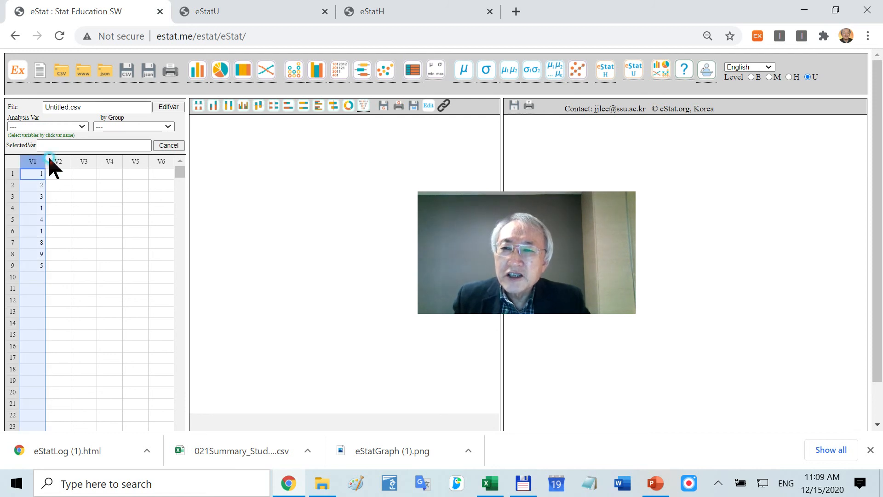
click(32, 162)
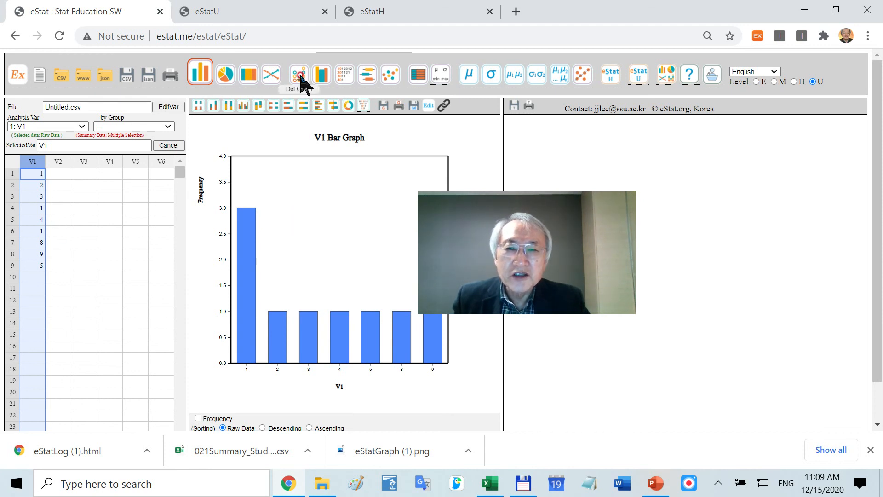
- Plot V1 as a dot graph showing its mean and standard deviation
click(298, 74)
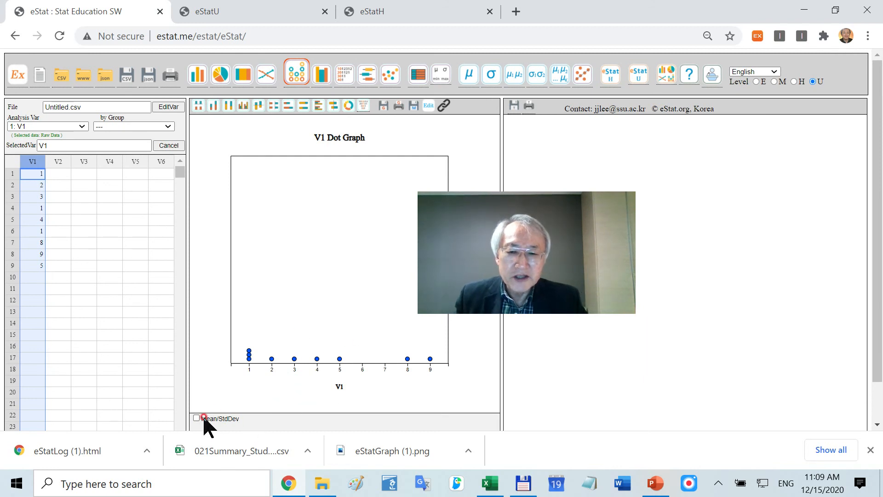
click(197, 419)
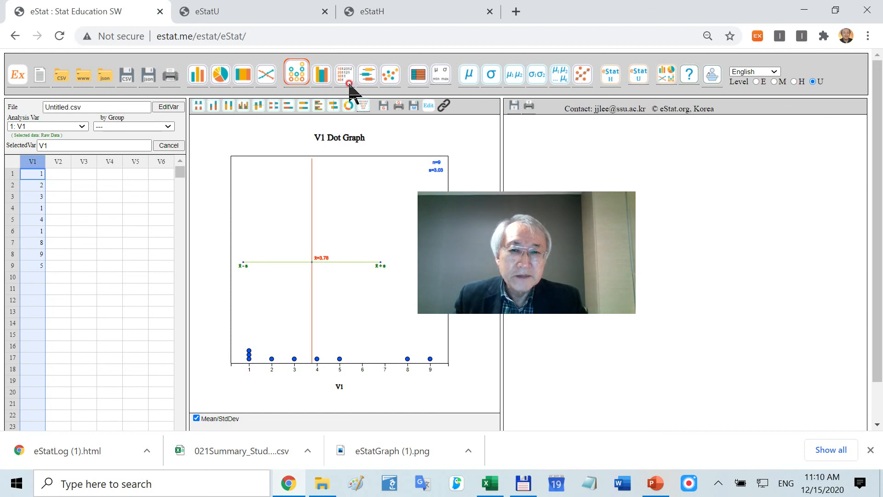
- Redraw V1 as a histogram and select the empty V4 column as grouping variable
click(320, 74)
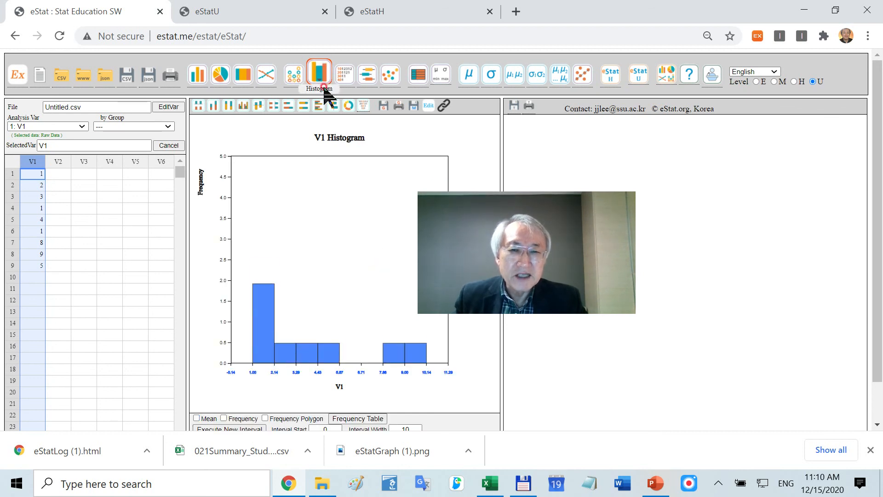
click(318, 73)
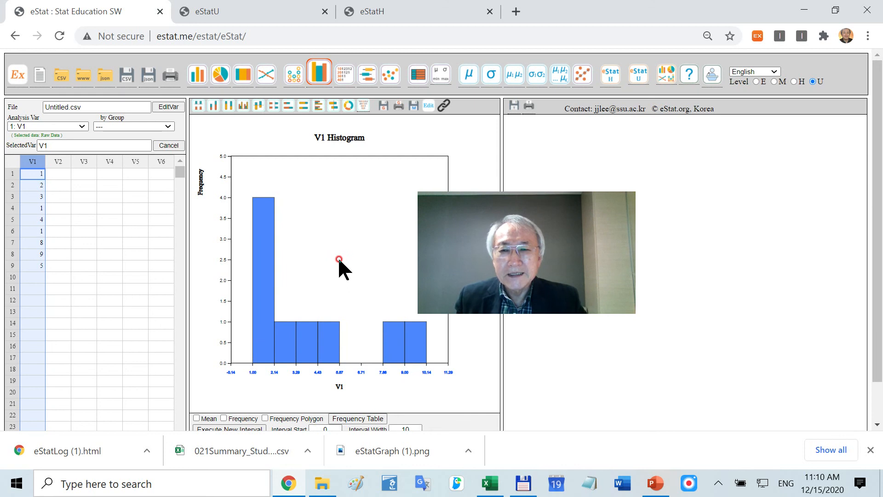
mouse_move(88, 207)
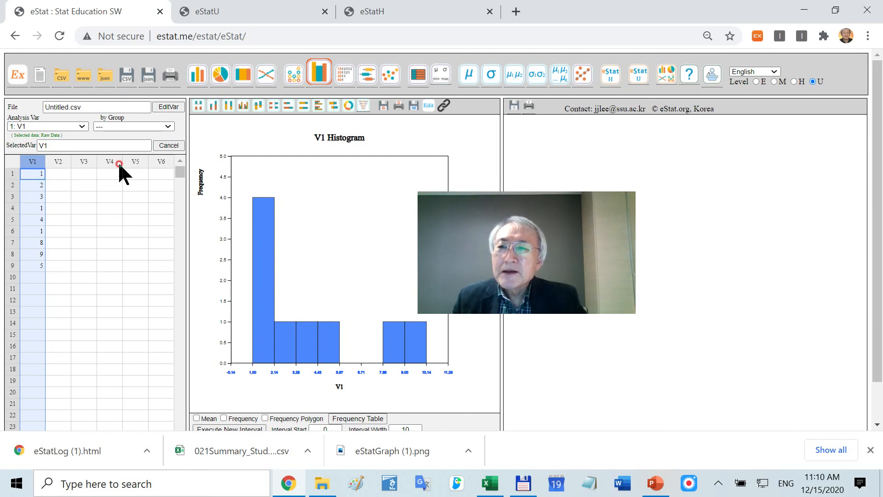
click(109, 162)
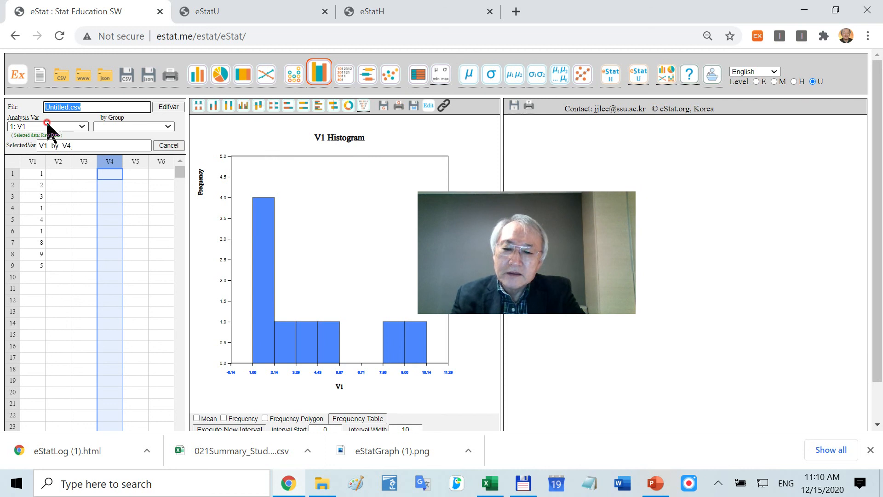
- Save the V1 data sheet as sample.csv via the CSV save icon
text(samp)
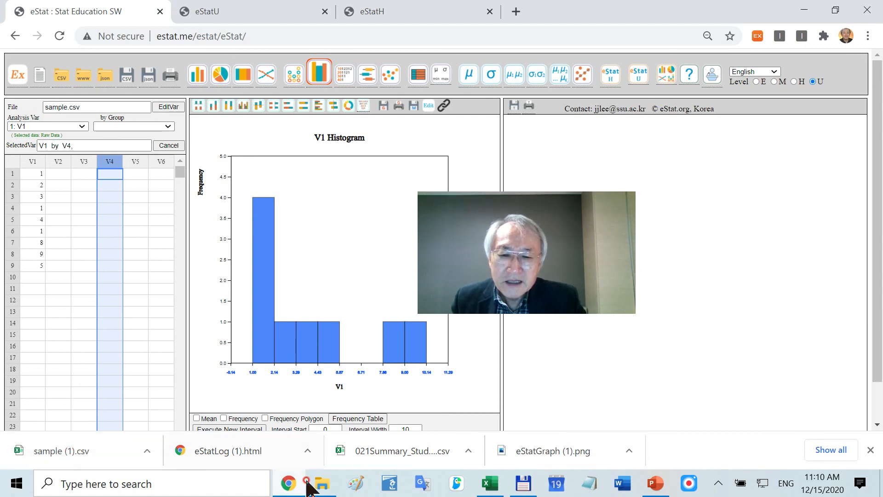
click(322, 482)
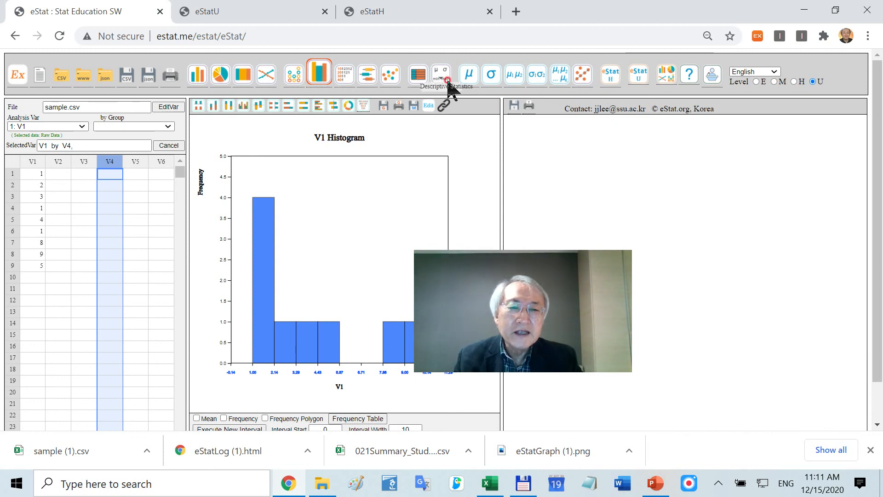
mouse_move(419, 74)
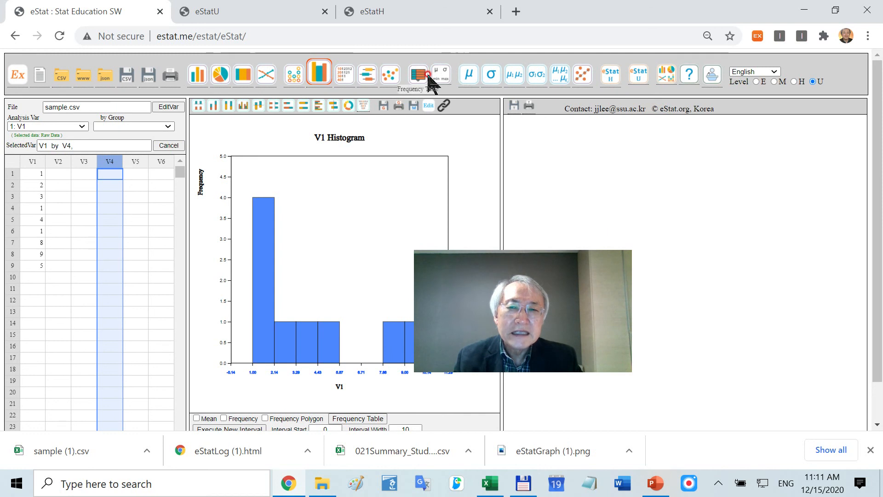